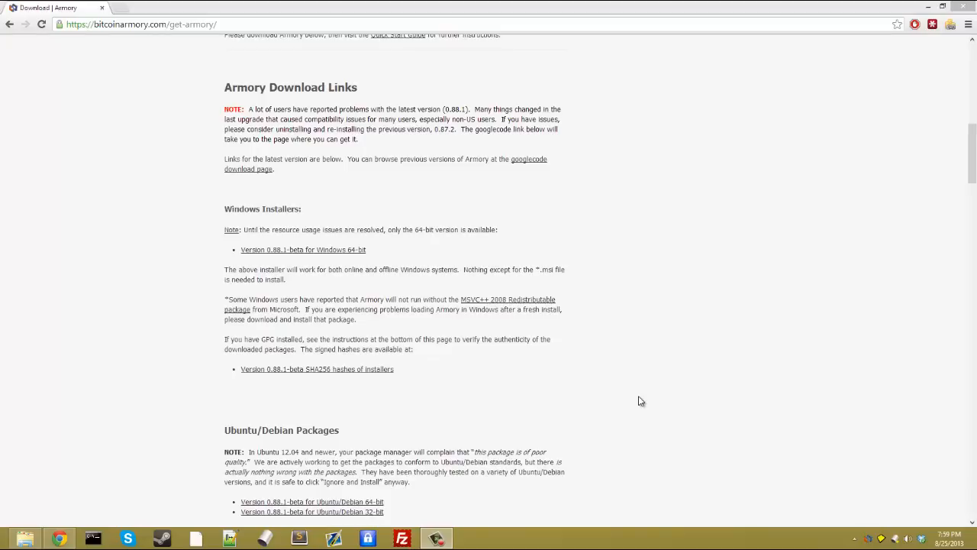
mouse_move(565, 336)
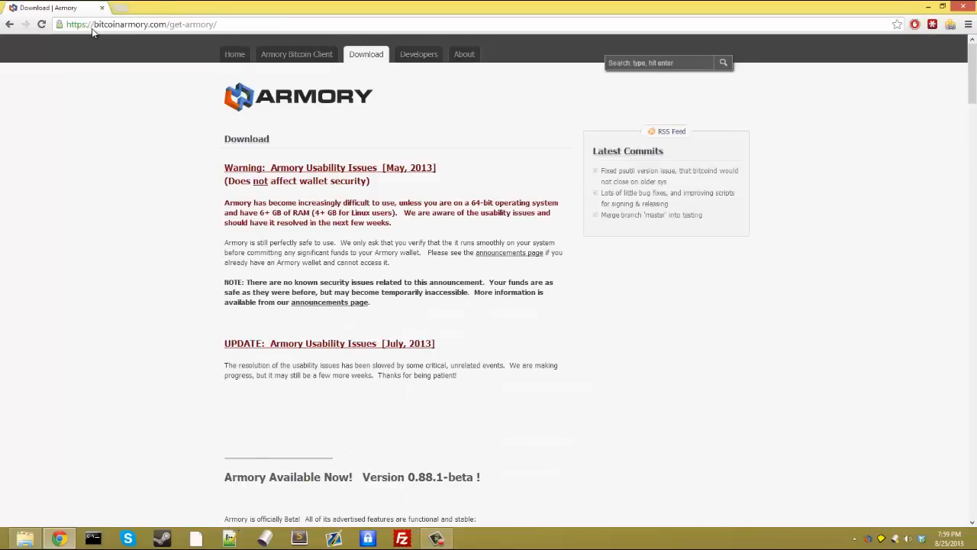
mouse_move(149, 122)
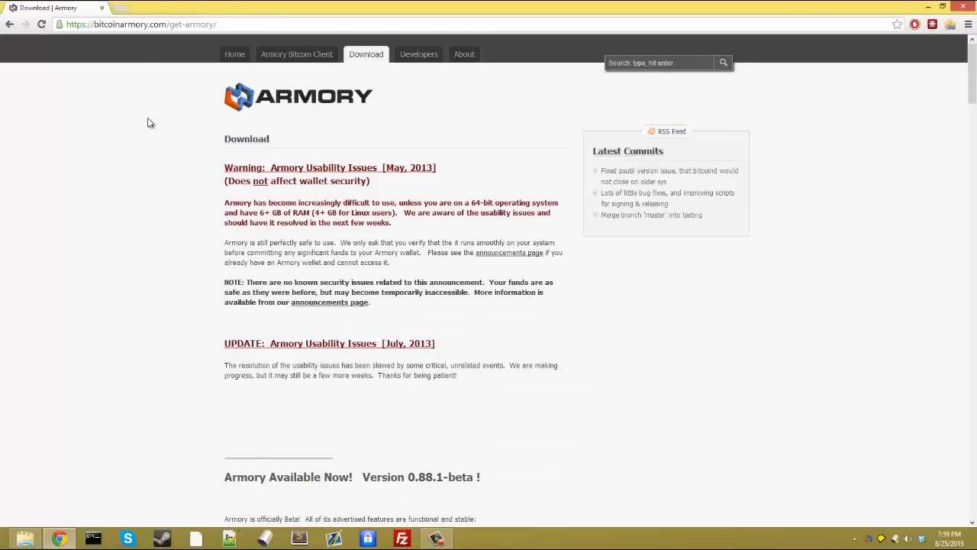
mouse_move(353, 95)
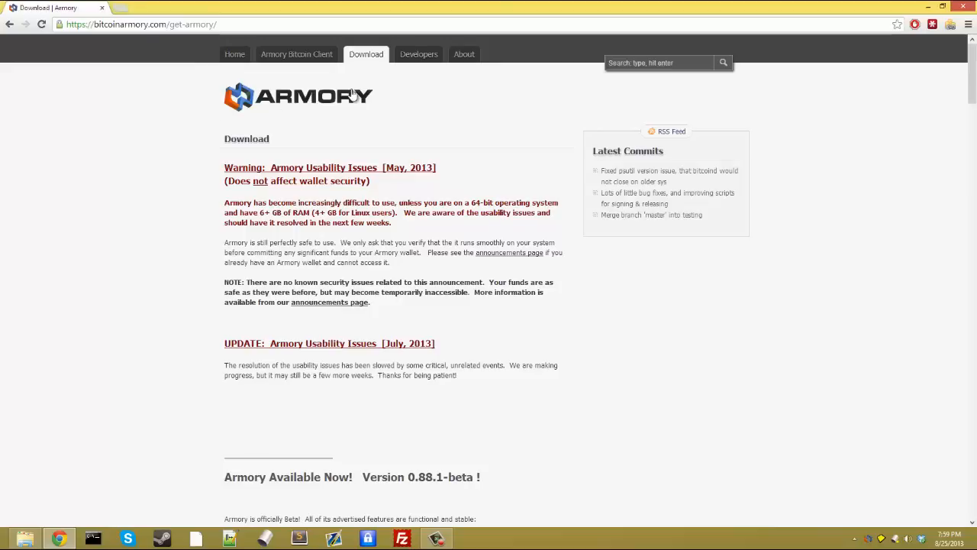
Run the Armory installer from Downloads through Next, Install and Finish with Launch Armory Now checked.
scroll("down", 3)
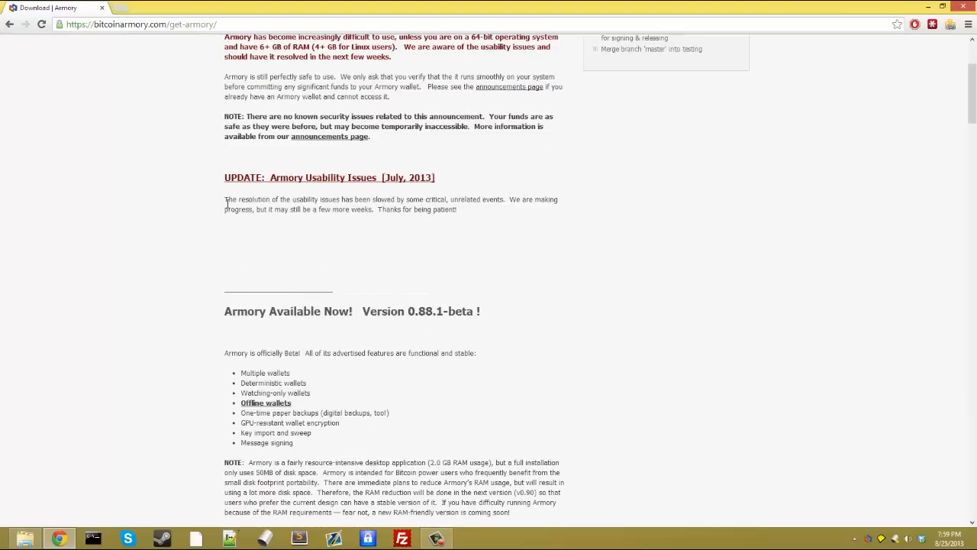
scroll("down", 3)
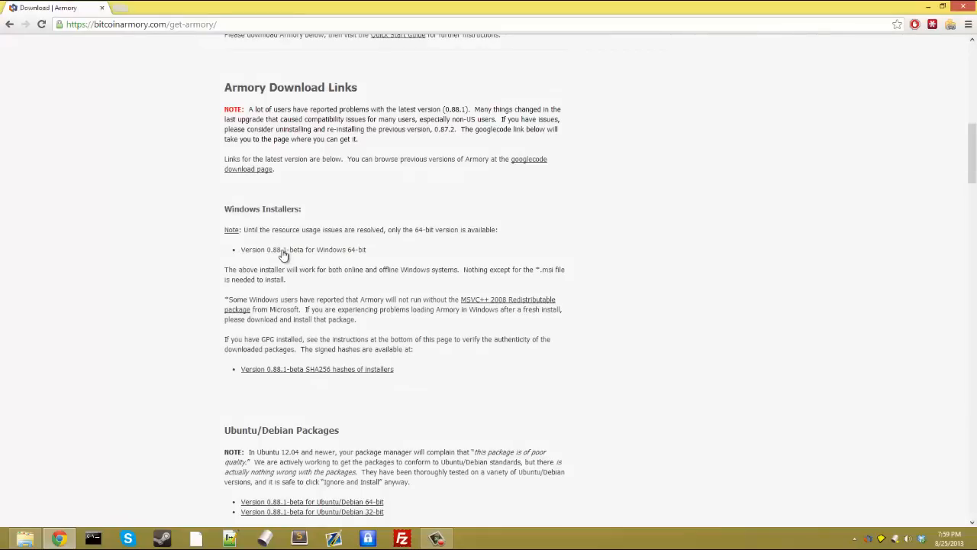
mouse_move(289, 256)
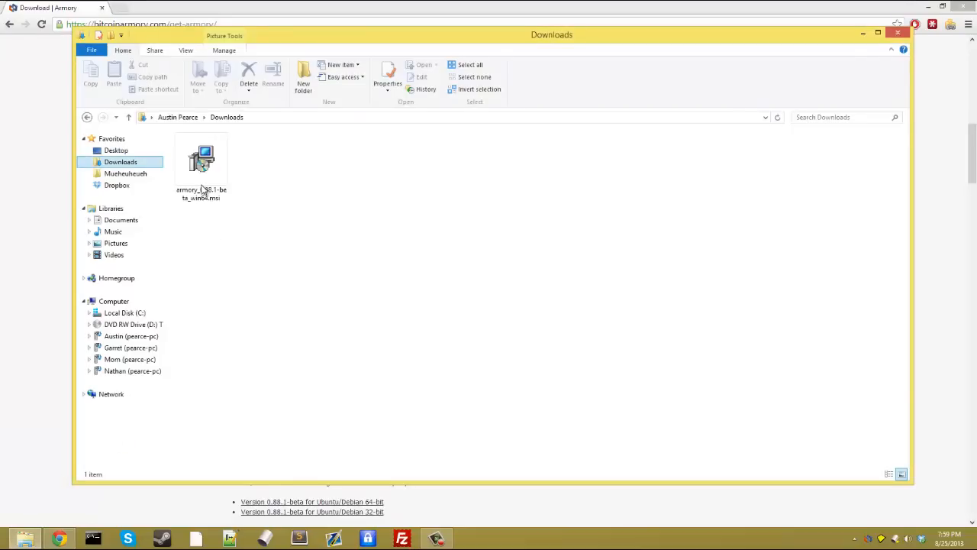
double_click(202, 161)
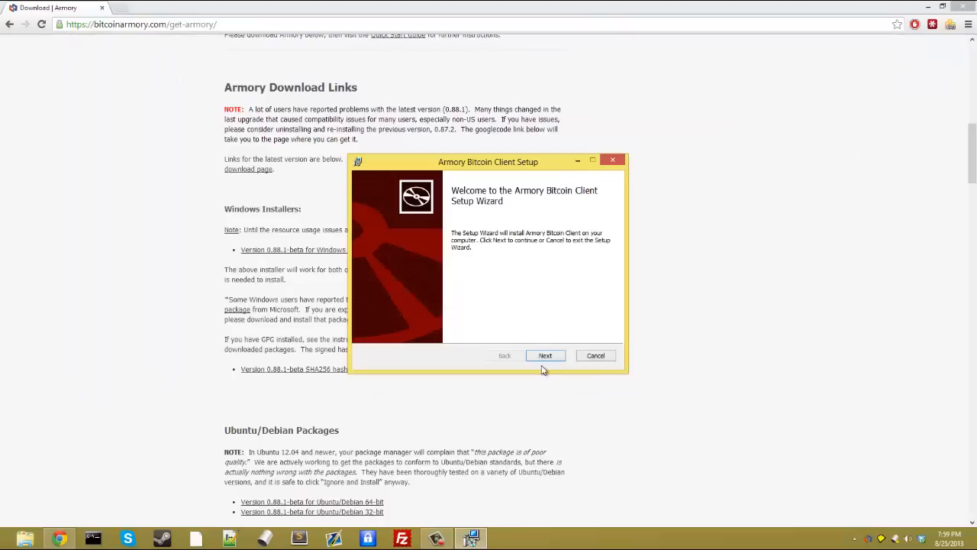
left_click(545, 354)
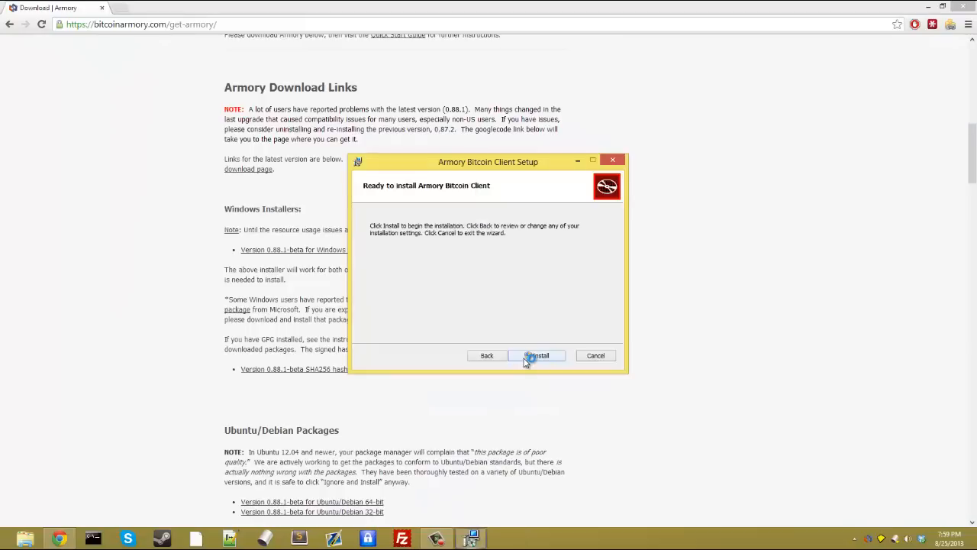
left_click(538, 355)
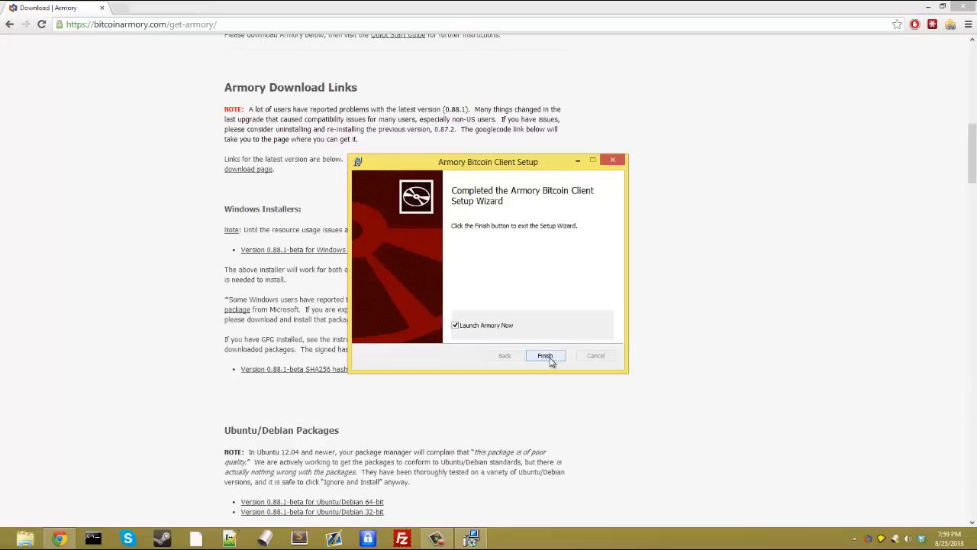
left_click(545, 355)
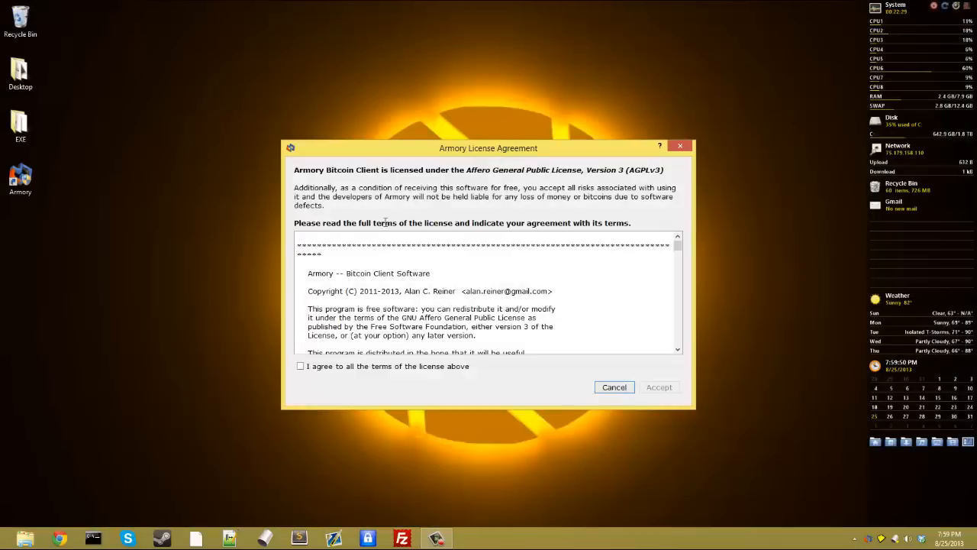
Agree to and accept the license, then choose Create Your First Wallet in the Greetings dialog.
left_click(300, 367)
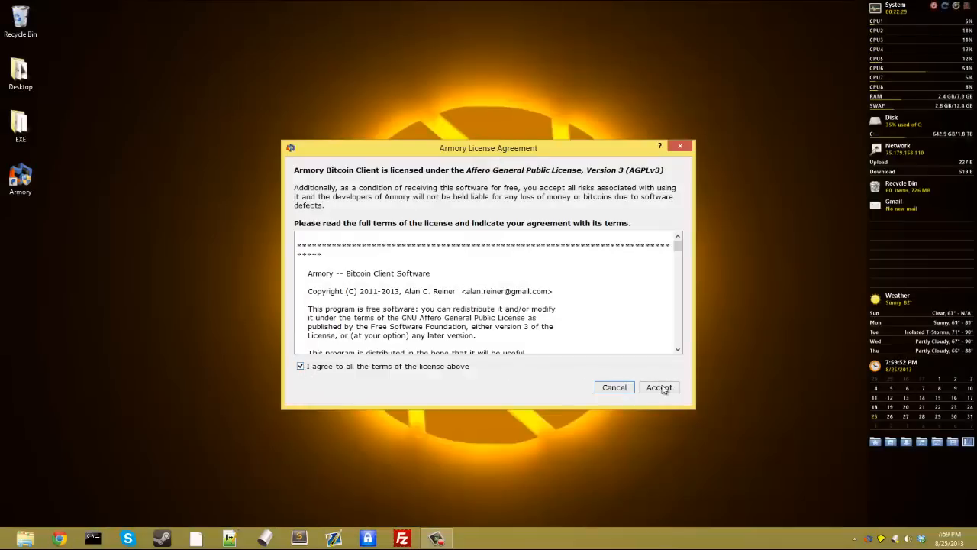
left_click(658, 388)
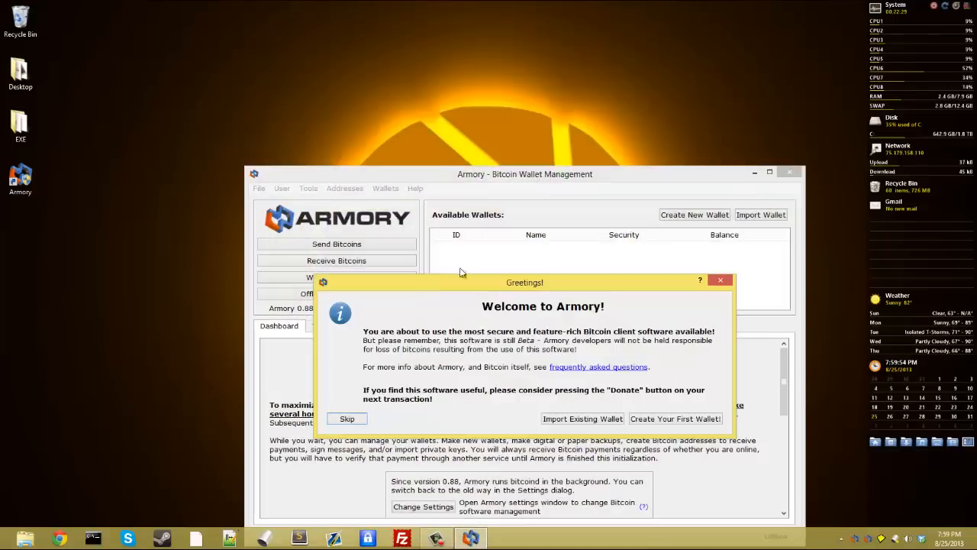
mouse_move(507, 211)
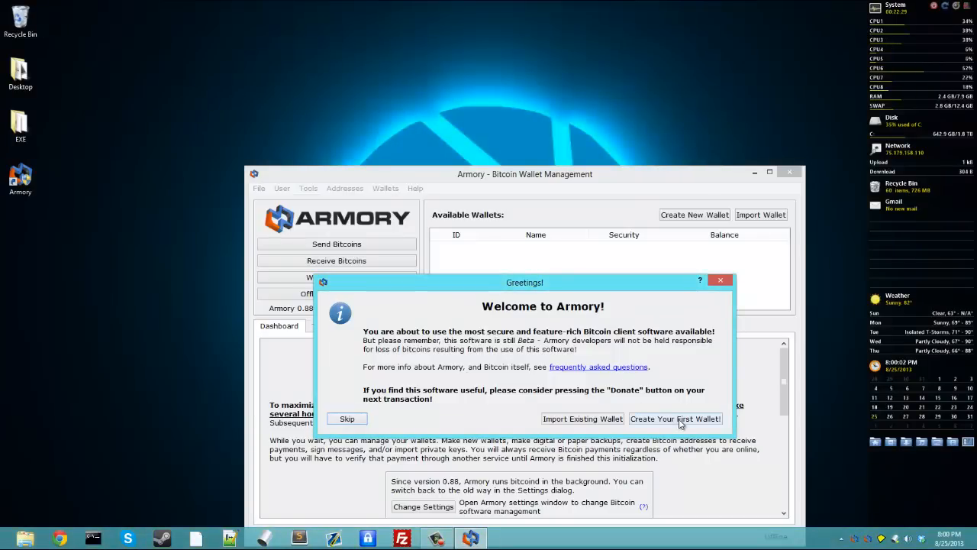
left_click(675, 418)
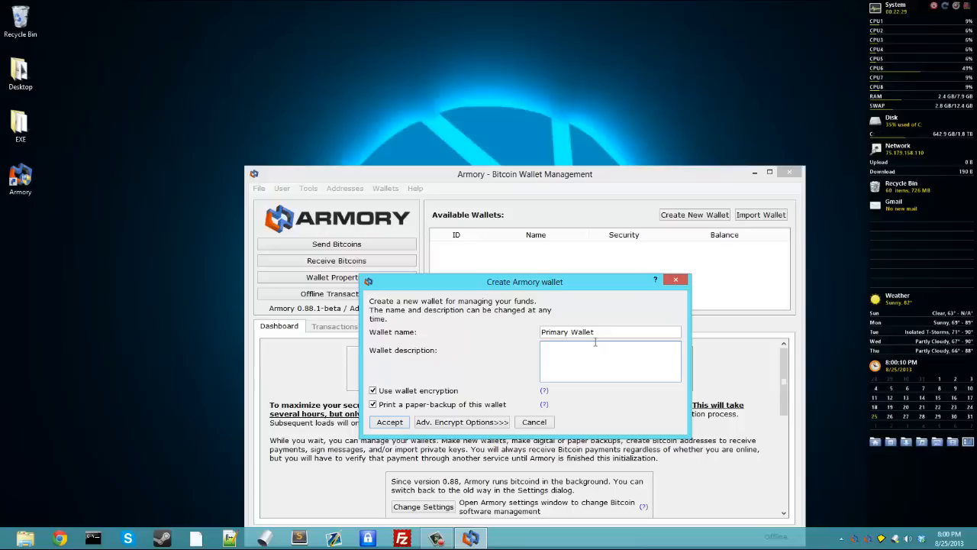
Describe the wallet as 'Keep bitcoins here' and set Adv. Encrypt target compute time to 1000 ms.
type("Keep bitcoins here")
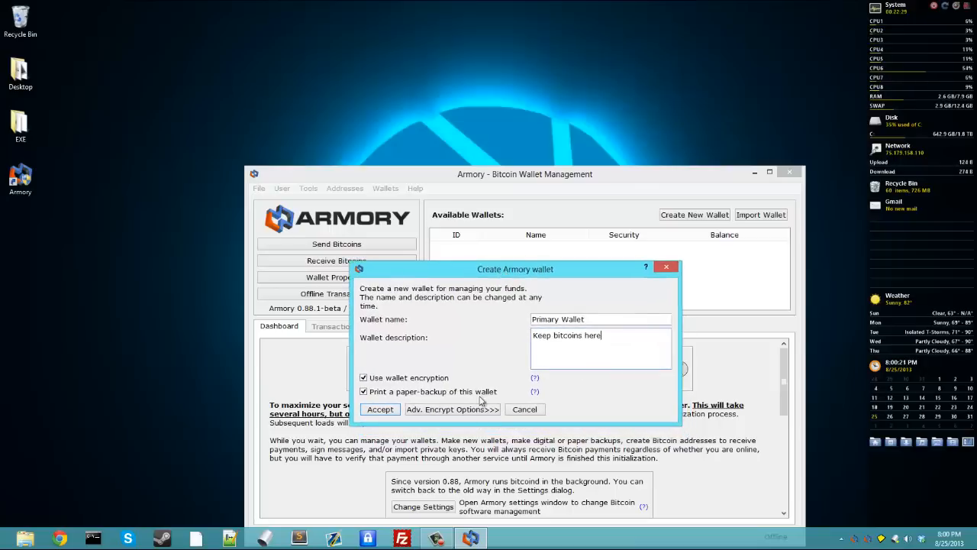
left_click(452, 410)
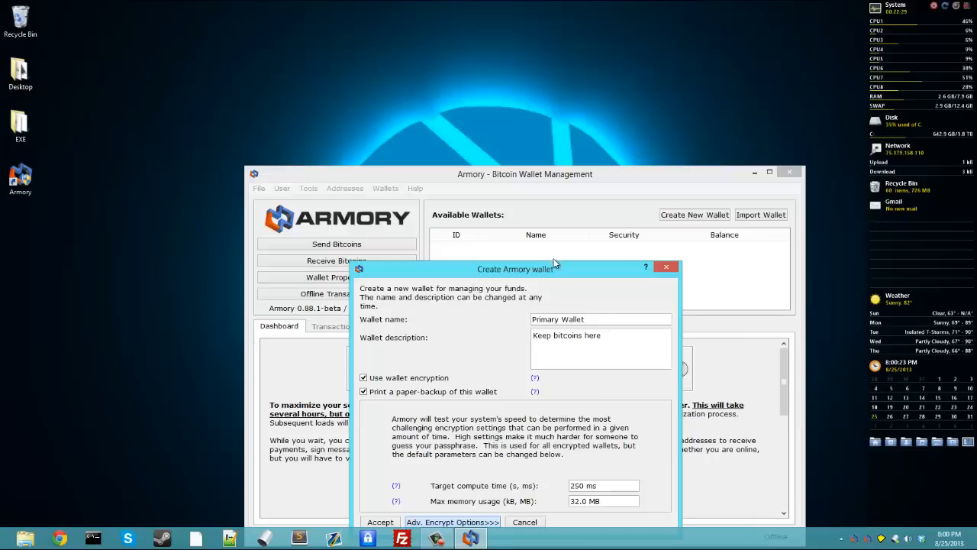
left_click_drag(525, 269, 504, 216)
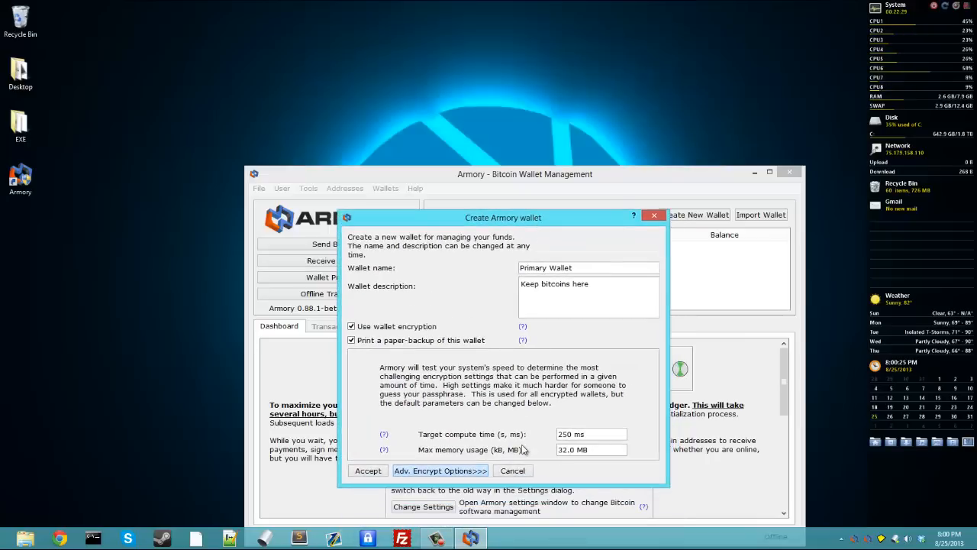
mouse_move(455, 451)
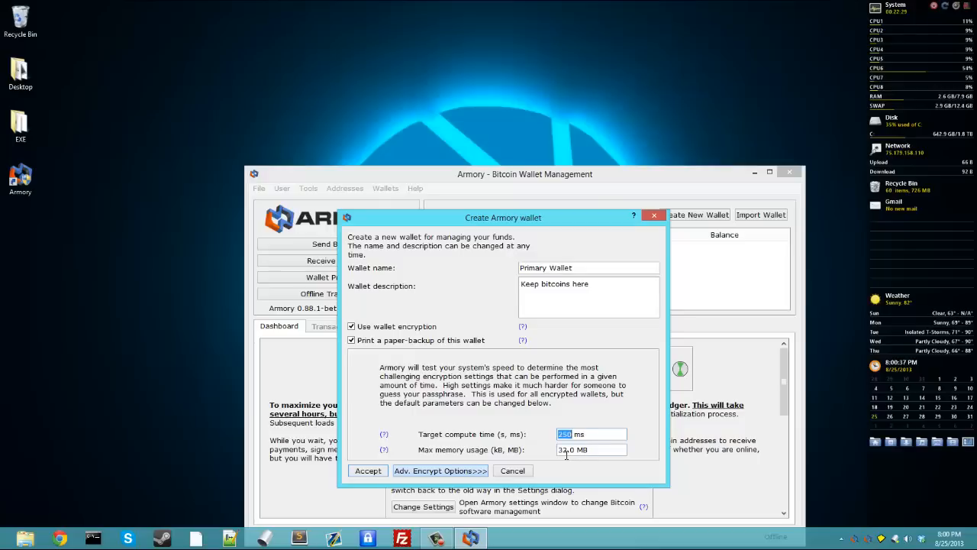
type("1")
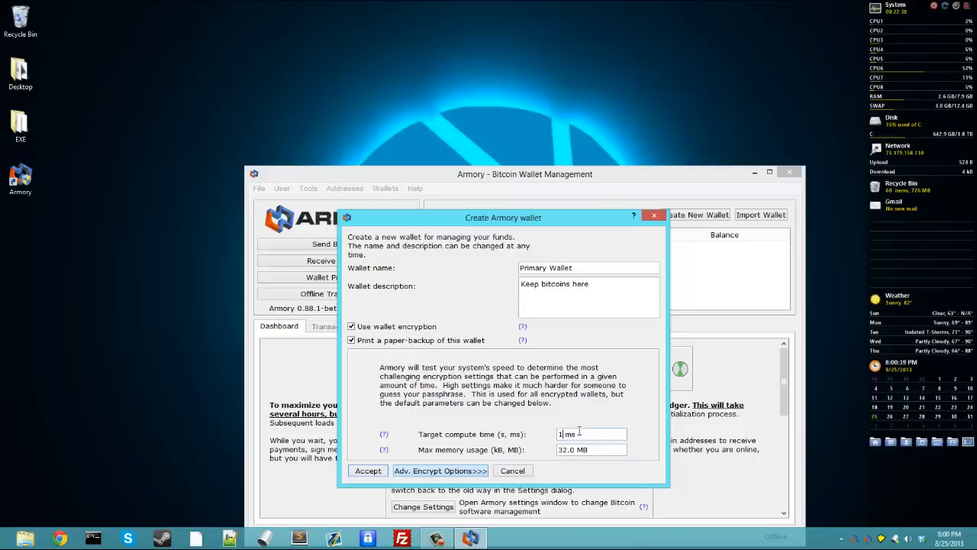
type("000")
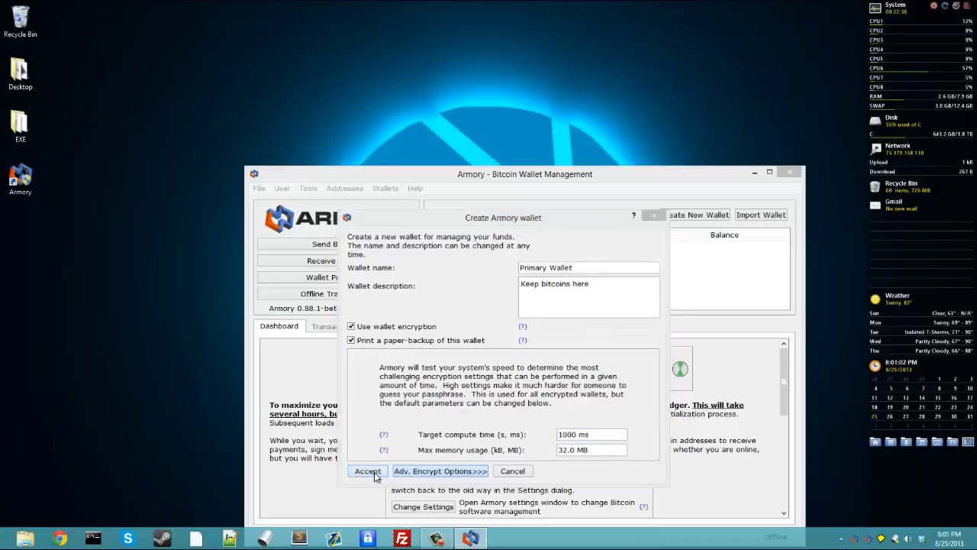
Accept the wallet settings, submit the passphrase twice and confirm it again in the warning dialog.
left_click(366, 470)
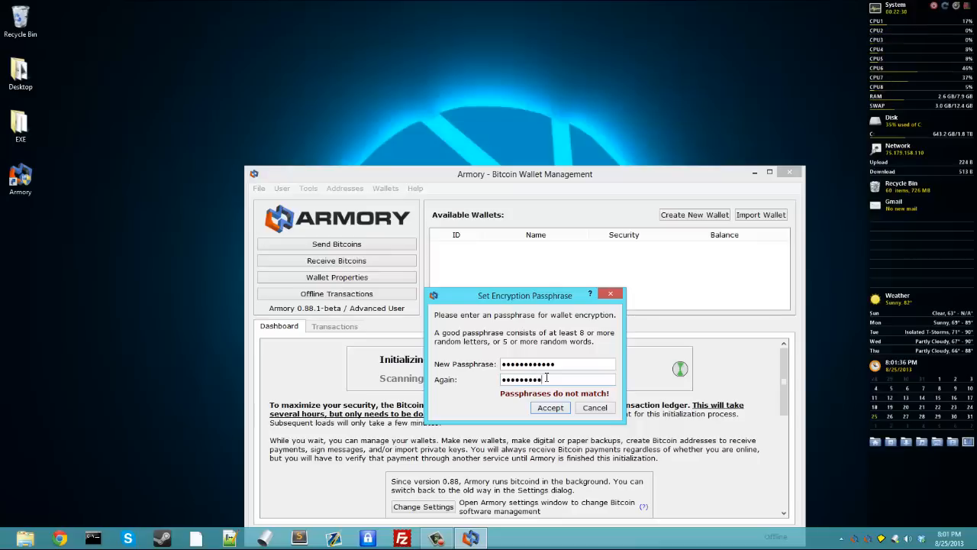
left_click(549, 406)
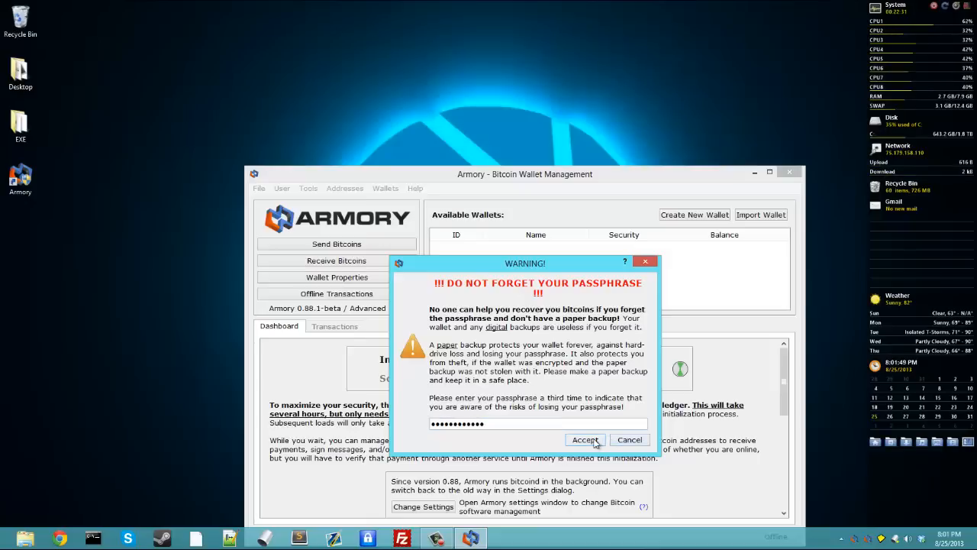
left_click(584, 440)
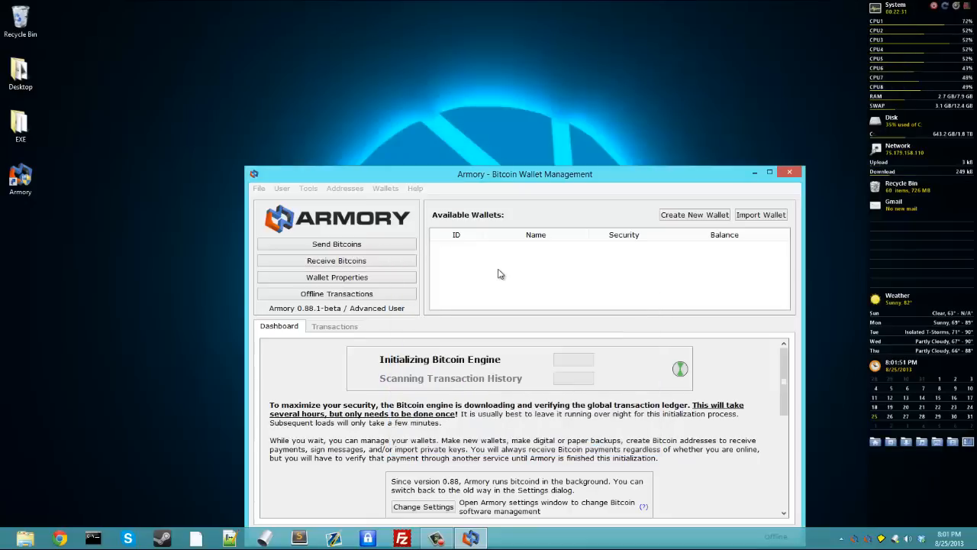
left_click(693, 214)
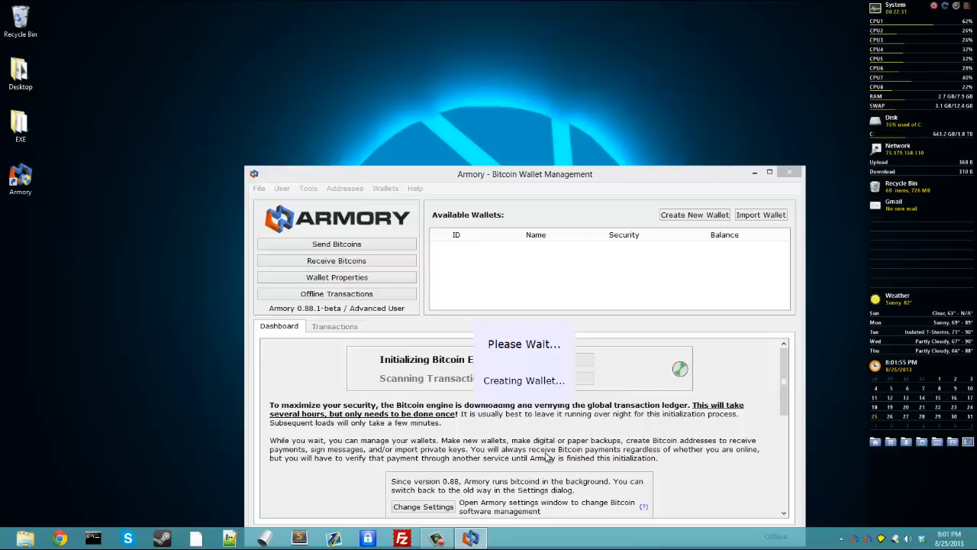
mouse_move(540, 440)
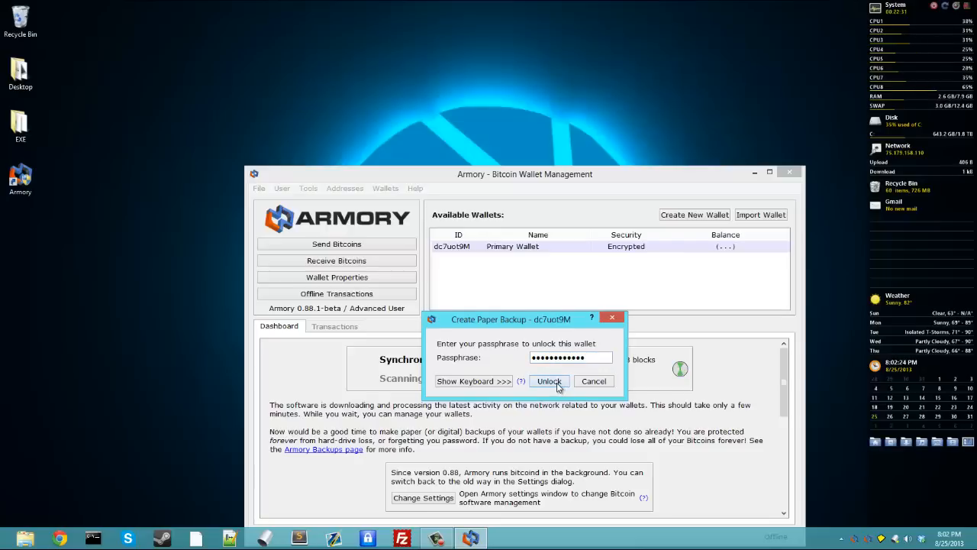
Unlock the wallet to view the paper backup, then cancel the Print Wallet Backup dialog.
left_click(550, 382)
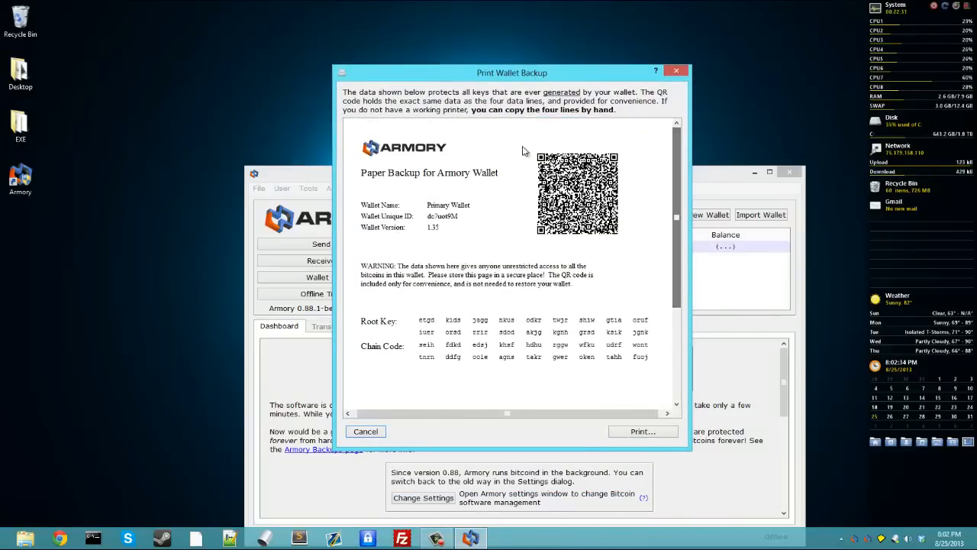
mouse_move(619, 240)
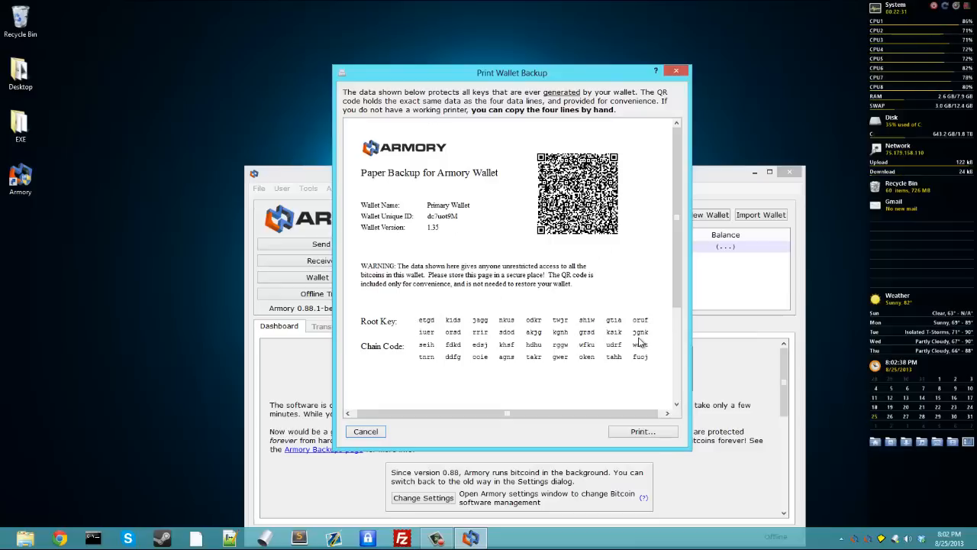
mouse_move(660, 372)
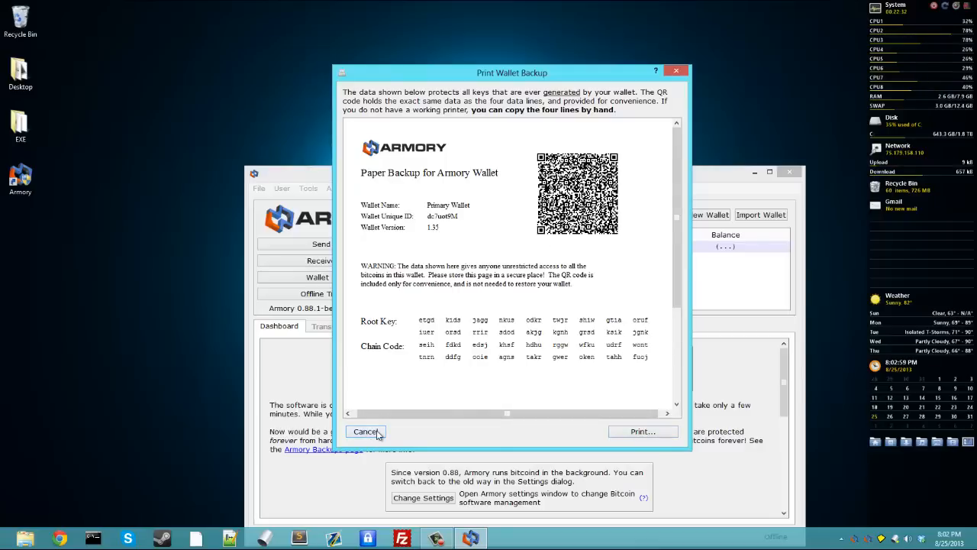
left_click(365, 431)
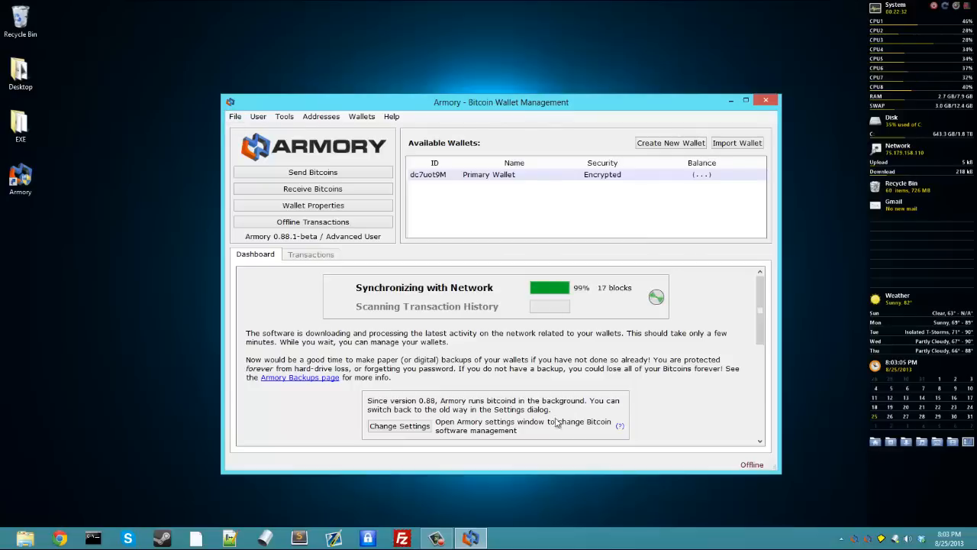
mouse_move(454, 294)
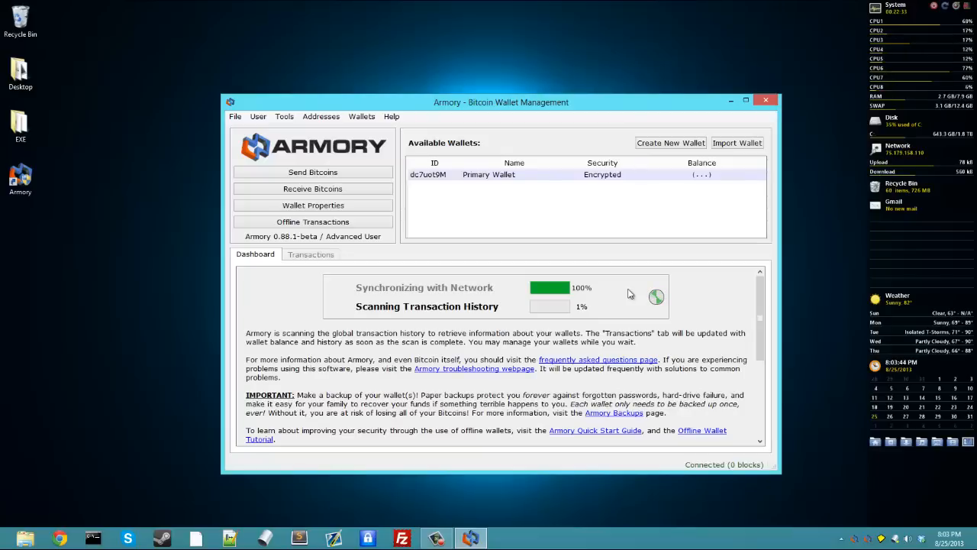
mouse_move(559, 276)
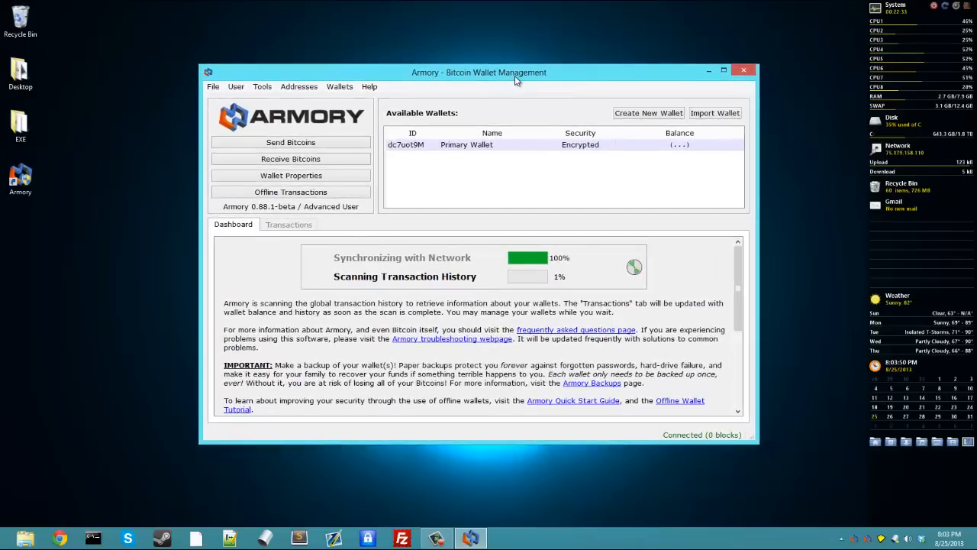
mouse_move(512, 154)
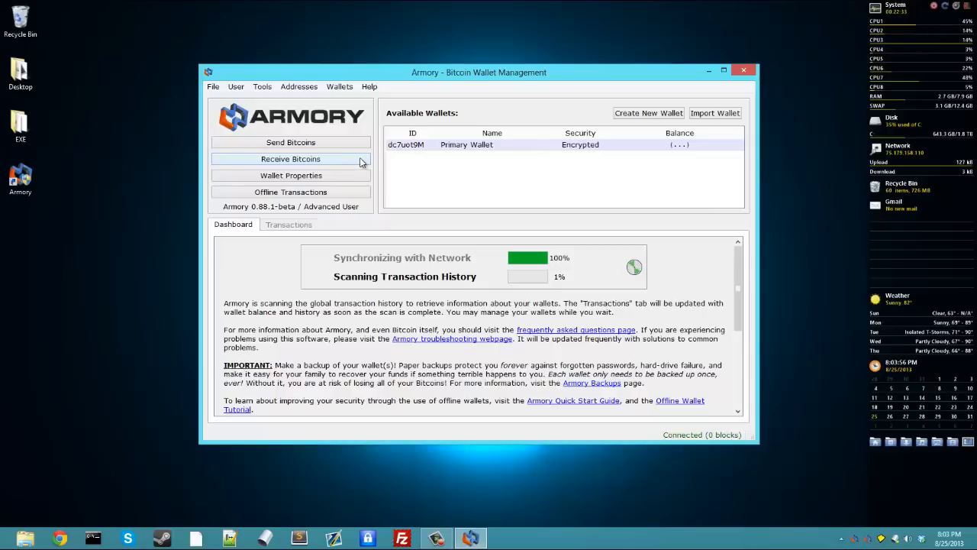
Get a new receiving address, copy it to the clipboard and start Create Clickable Link.
left_click(290, 158)
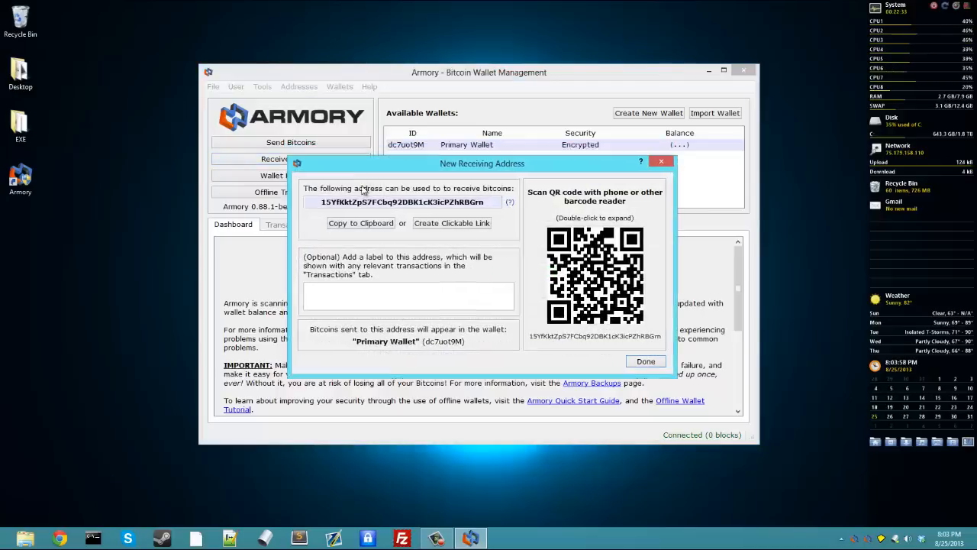
left_click_drag(483, 161, 495, 183)
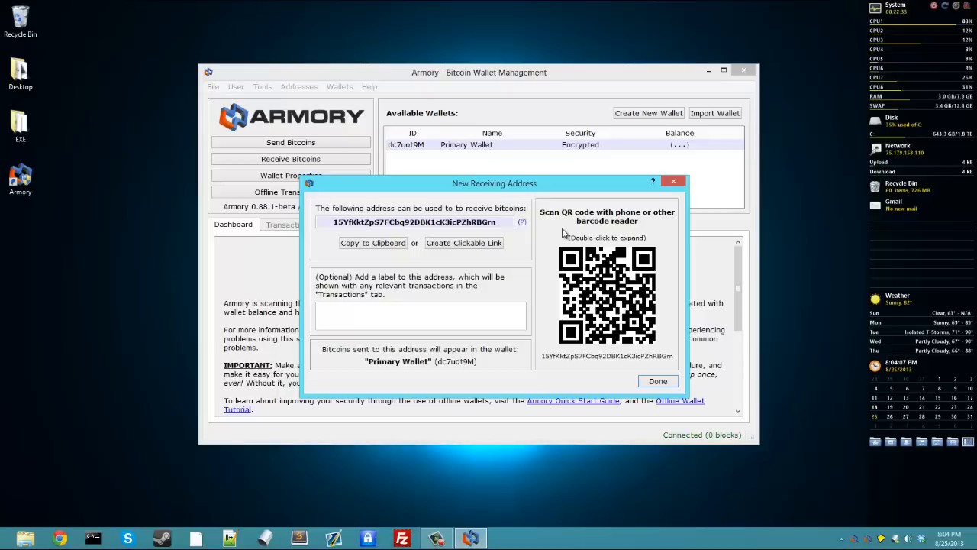
mouse_move(415, 257)
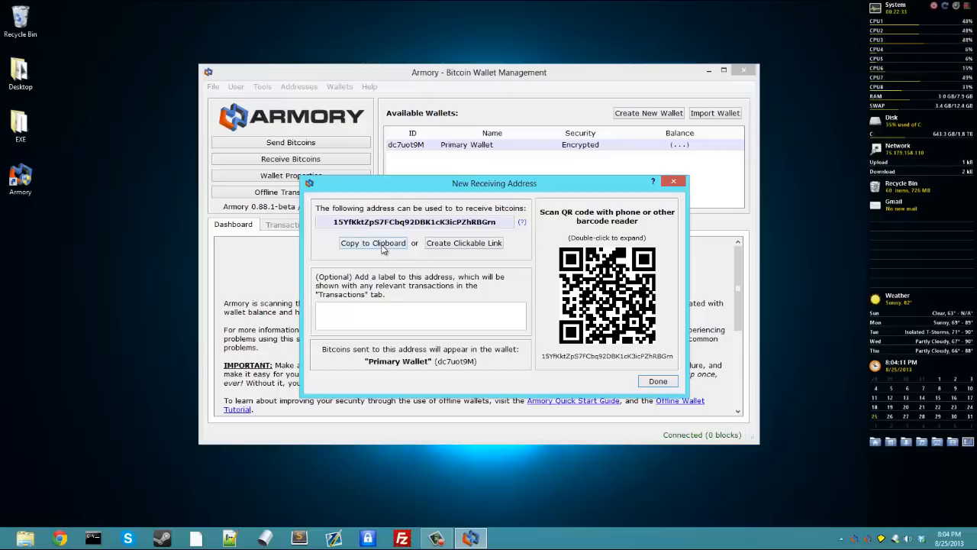
left_click(373, 243)
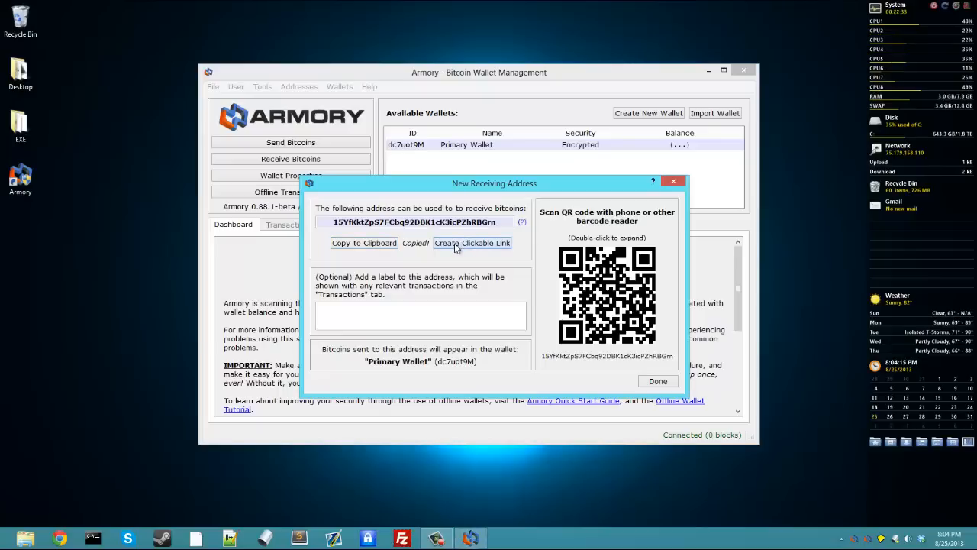
left_click(473, 243)
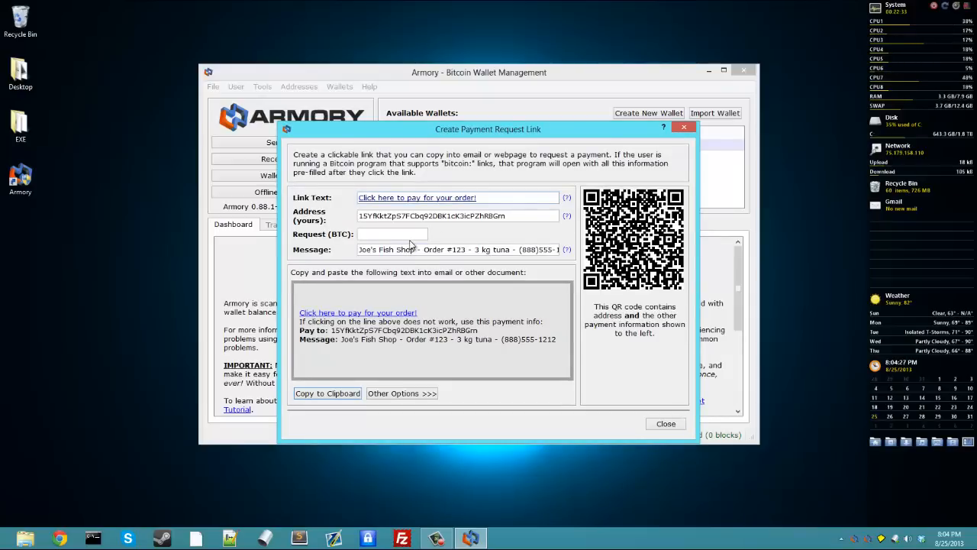
mouse_move(425, 273)
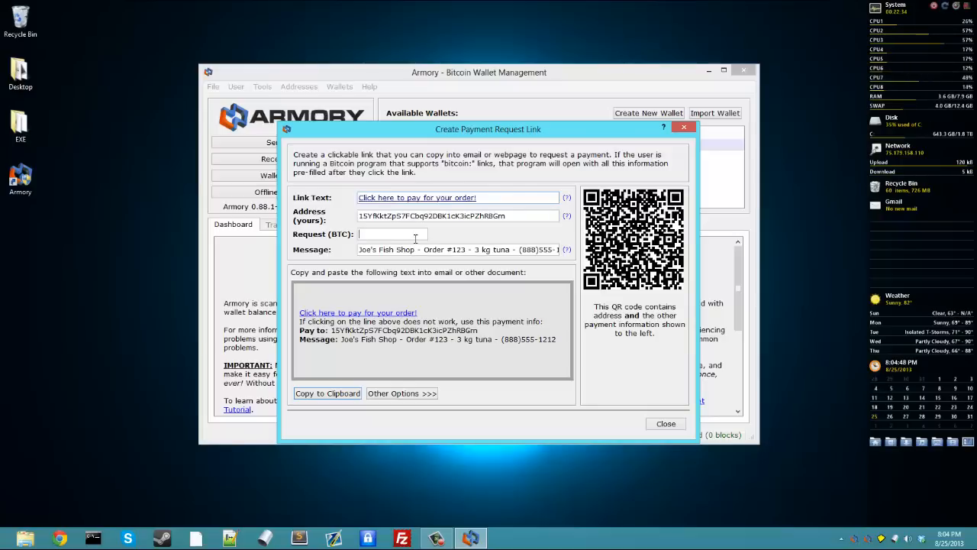
Request 1 BTC, copy the Joe's Fish Shop payment link text and close the link builder.
type("1")
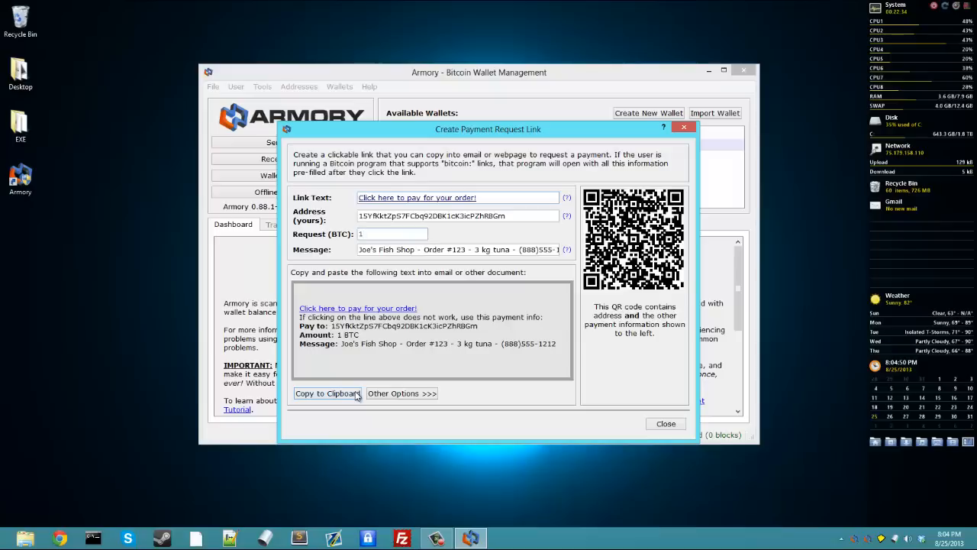
left_click(327, 394)
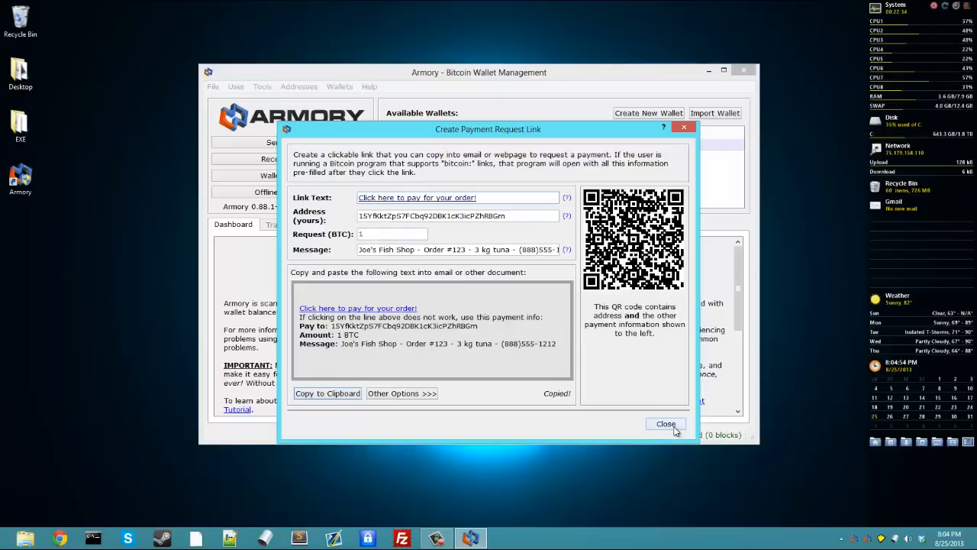
left_click(666, 425)
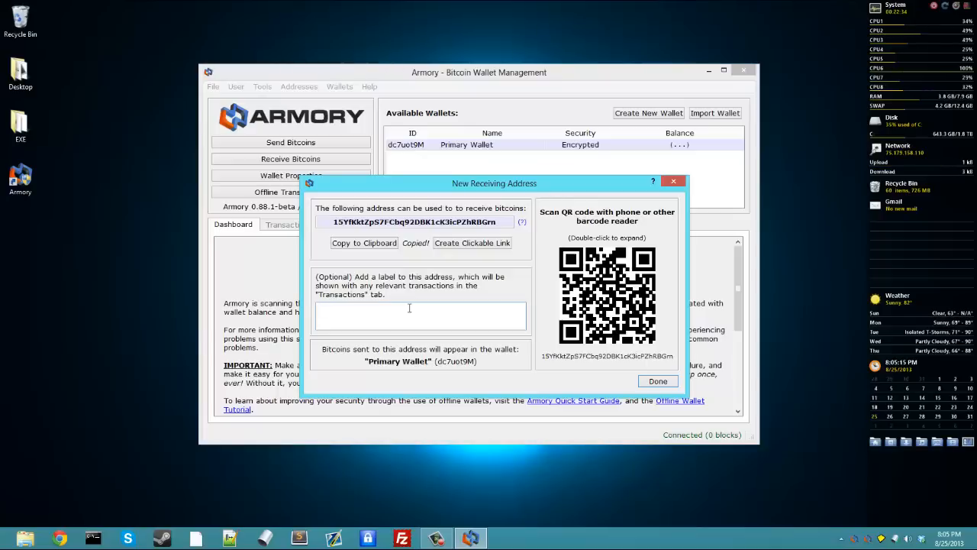
Label the receiving address 'Salary' and finish with Done.
type("Salary")
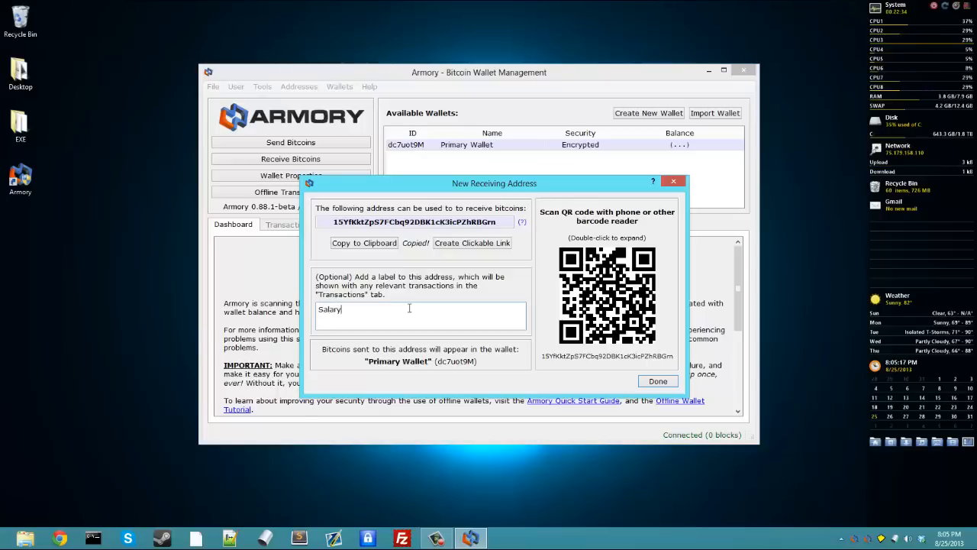
left_click(657, 382)
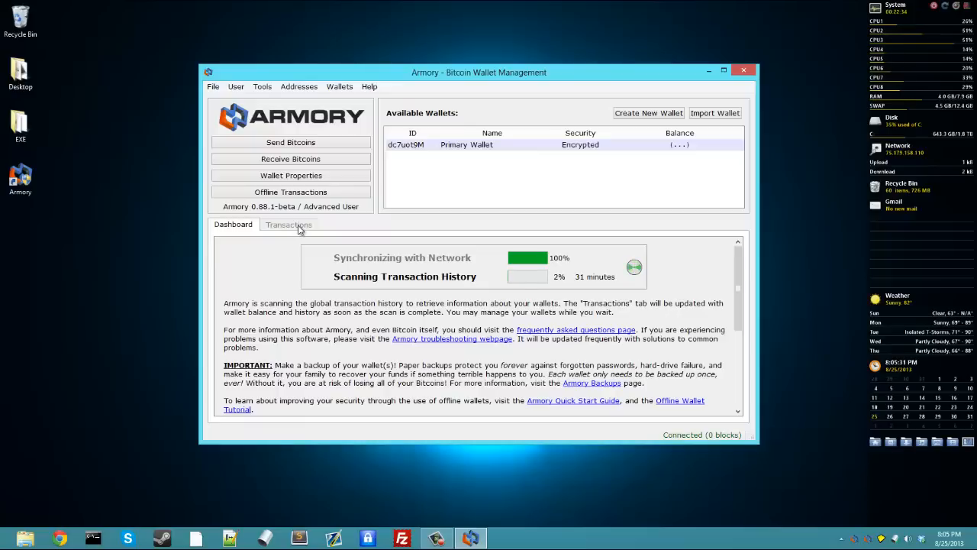
mouse_move(419, 256)
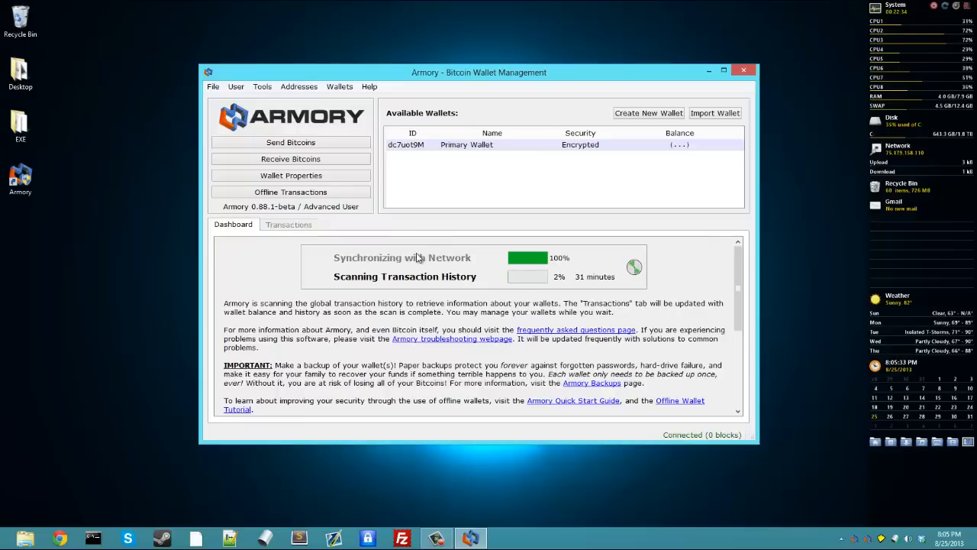
mouse_move(419, 209)
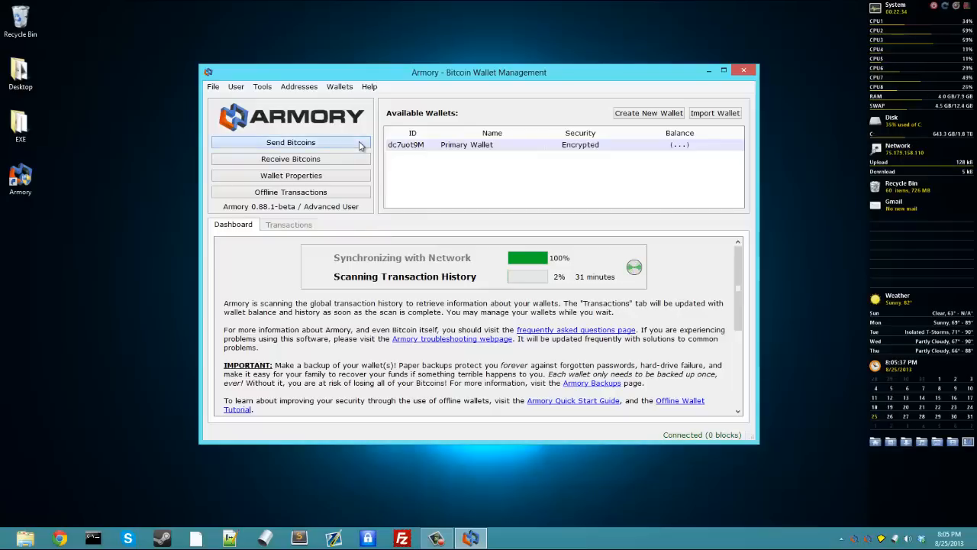
left_click(290, 143)
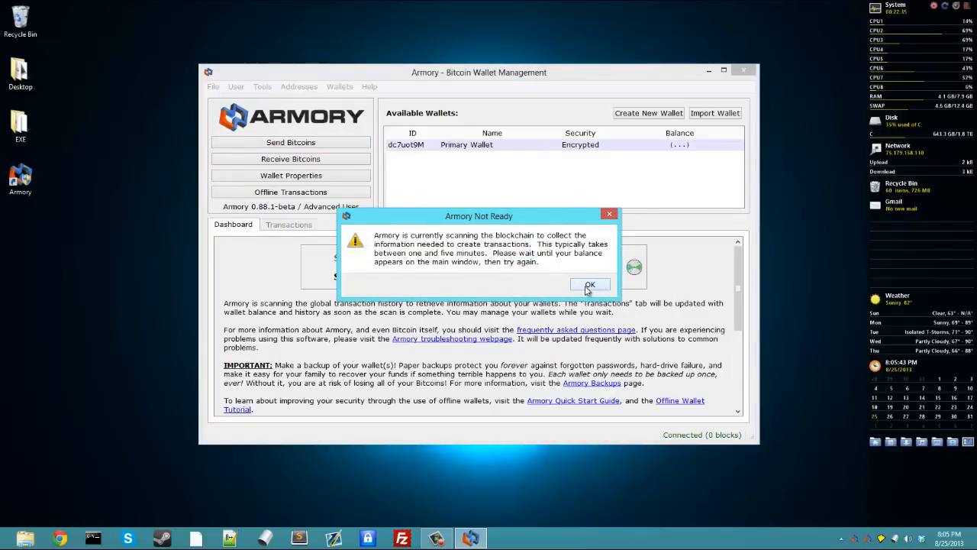
left_click(590, 284)
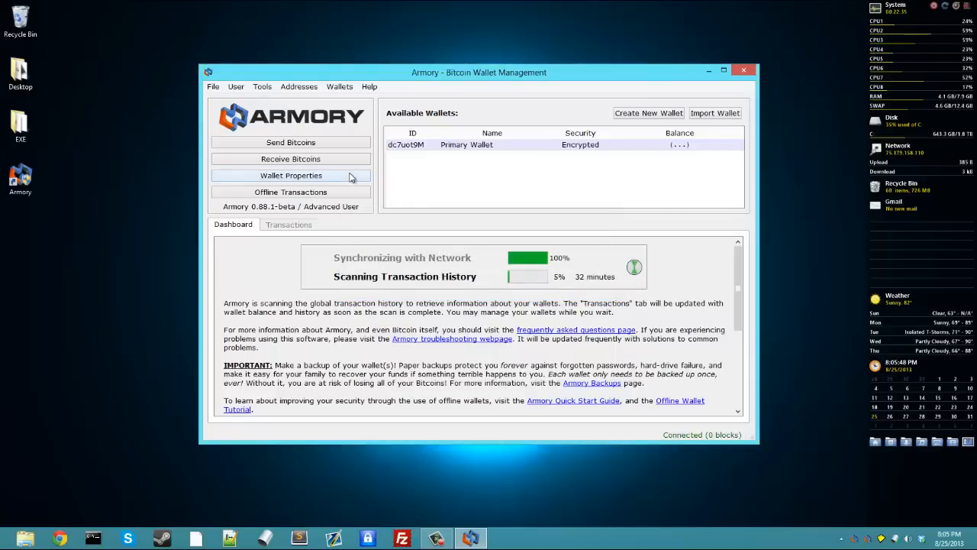
Show Primary Wallet's properties and select the Salary address row in Addresses in Wallet.
left_click(290, 174)
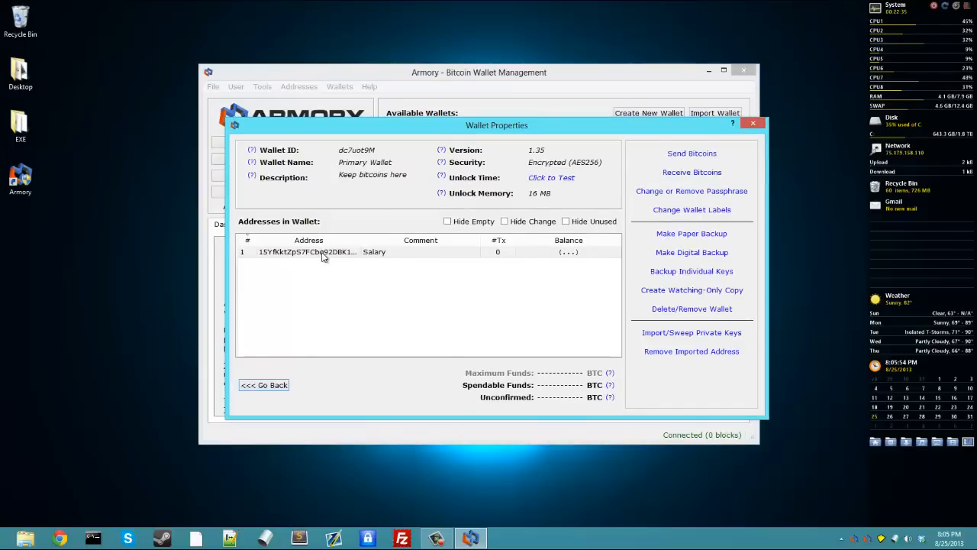
left_click(308, 252)
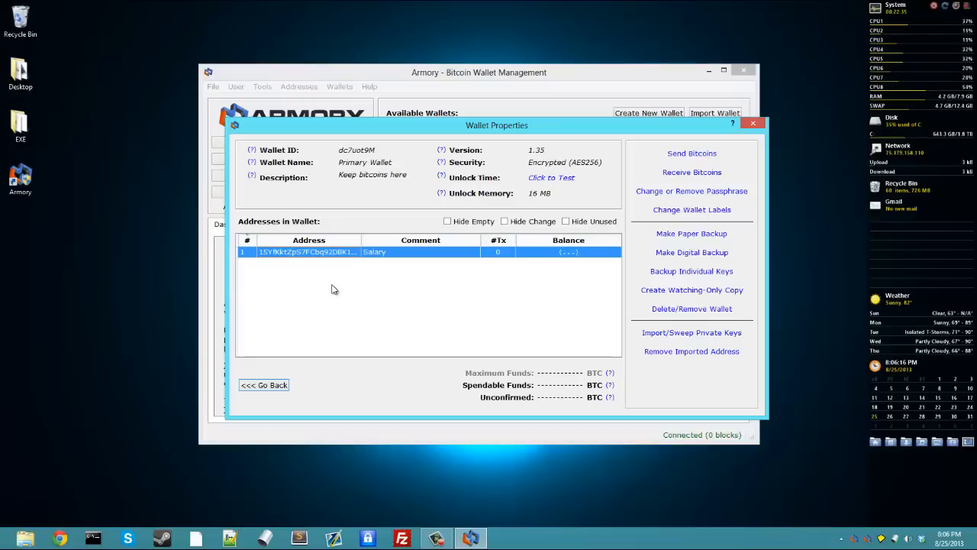
mouse_move(257, 165)
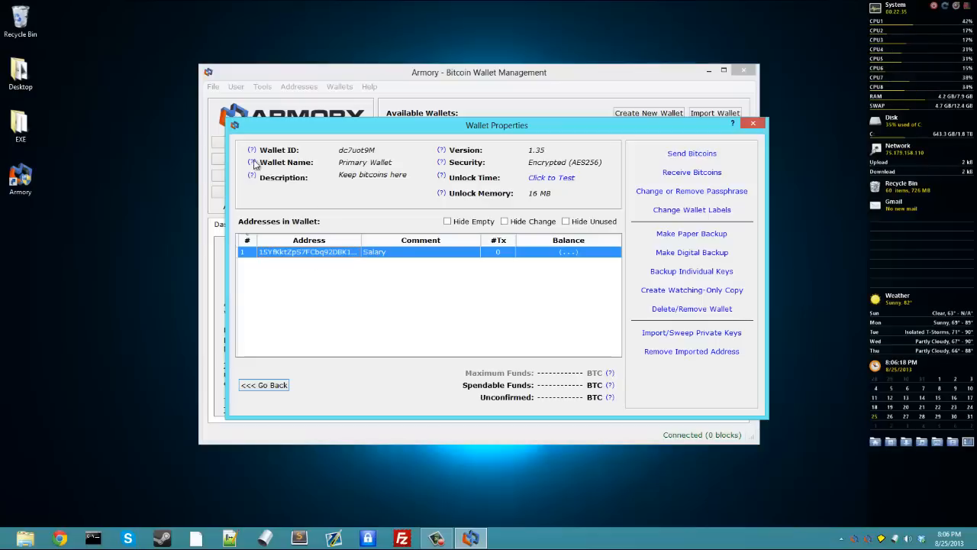
mouse_move(369, 161)
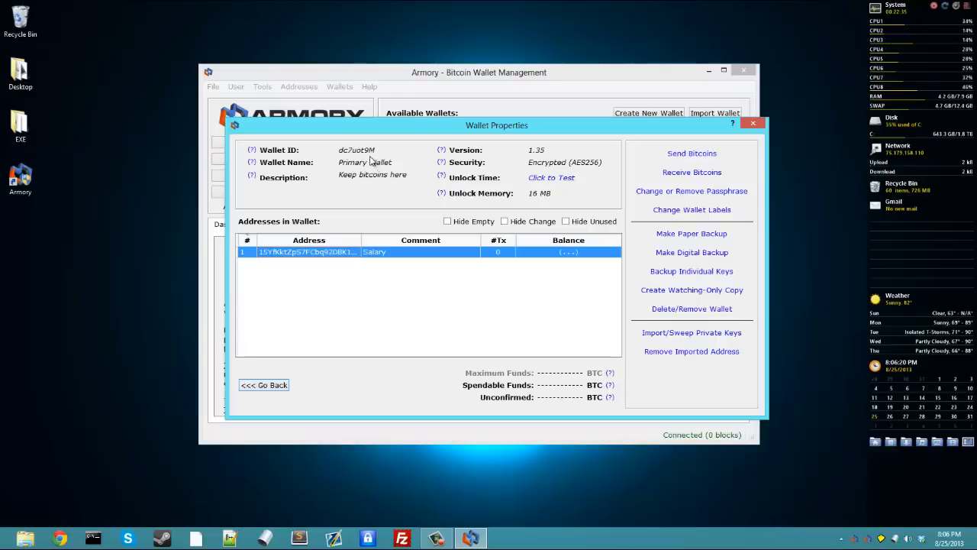
mouse_move(549, 162)
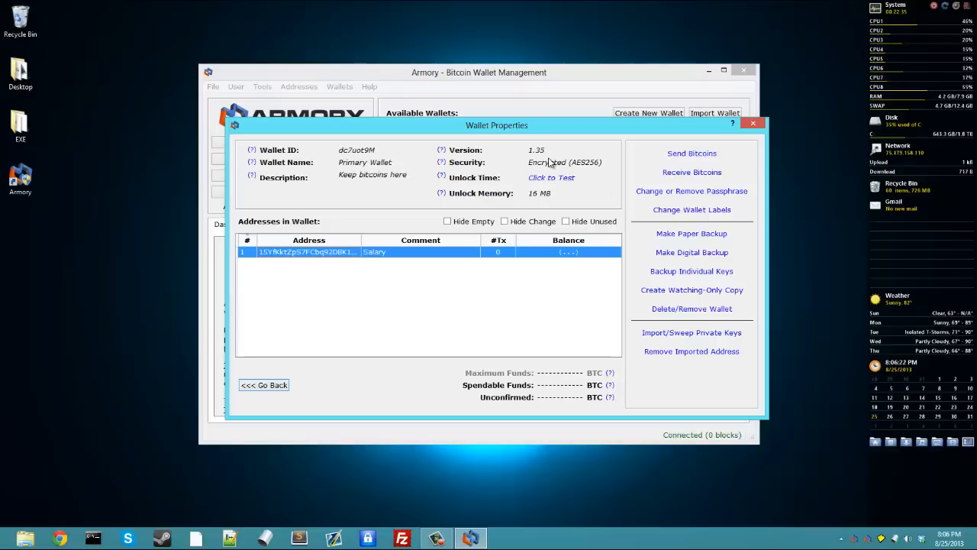
mouse_move(538, 156)
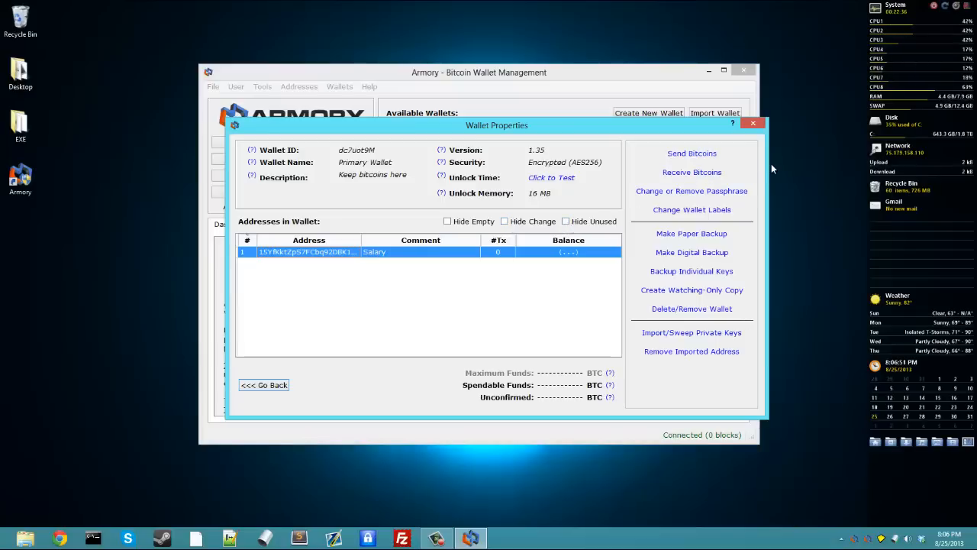
mouse_move(691, 171)
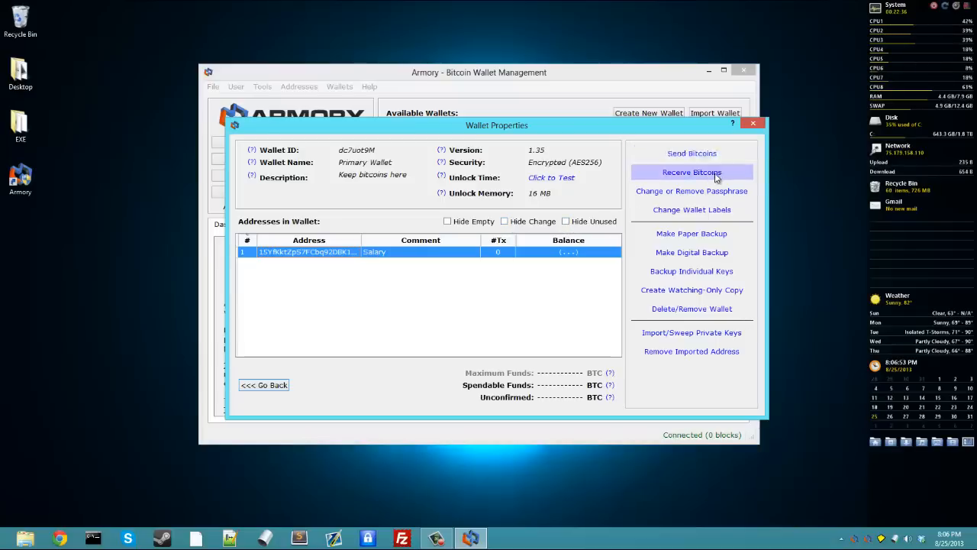
mouse_move(692, 171)
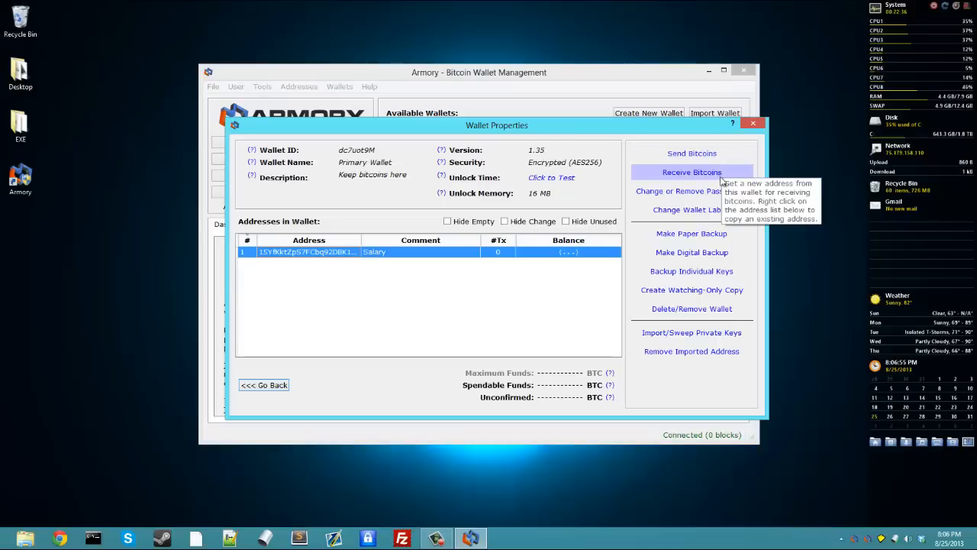
mouse_move(747, 205)
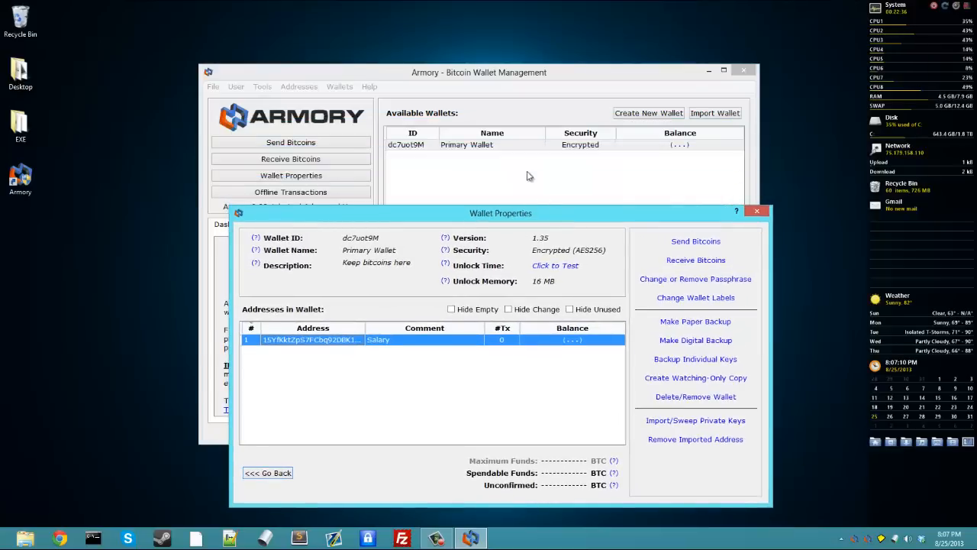
mouse_move(526, 189)
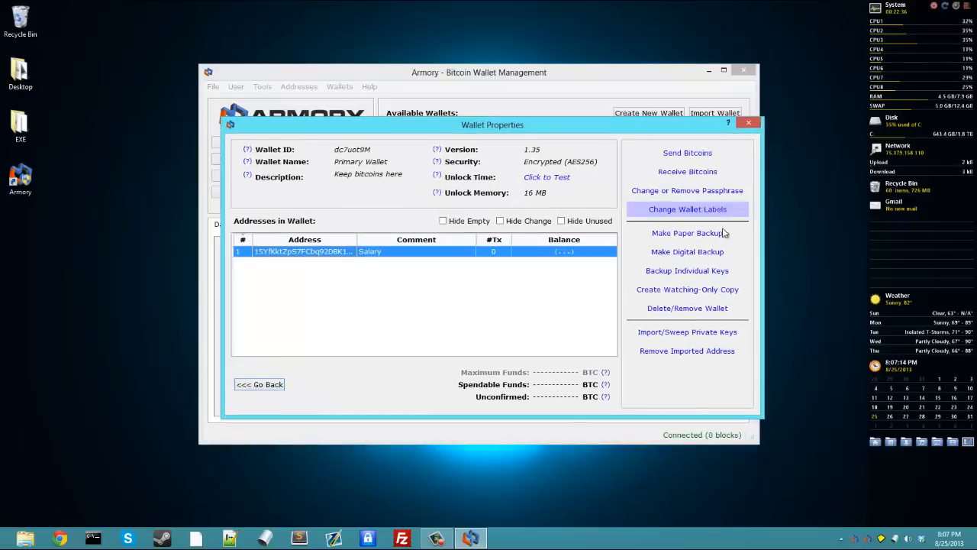
mouse_move(687, 232)
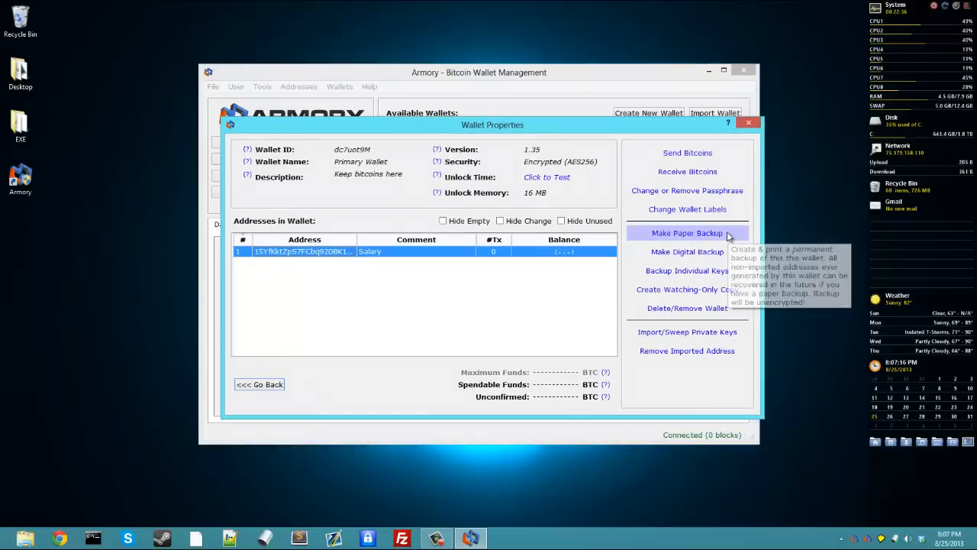
mouse_move(725, 236)
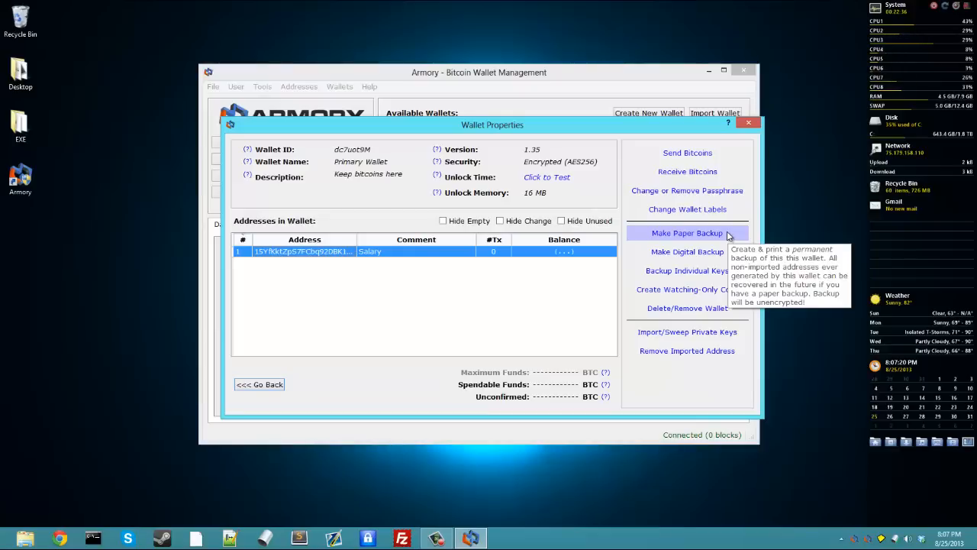
mouse_move(688, 251)
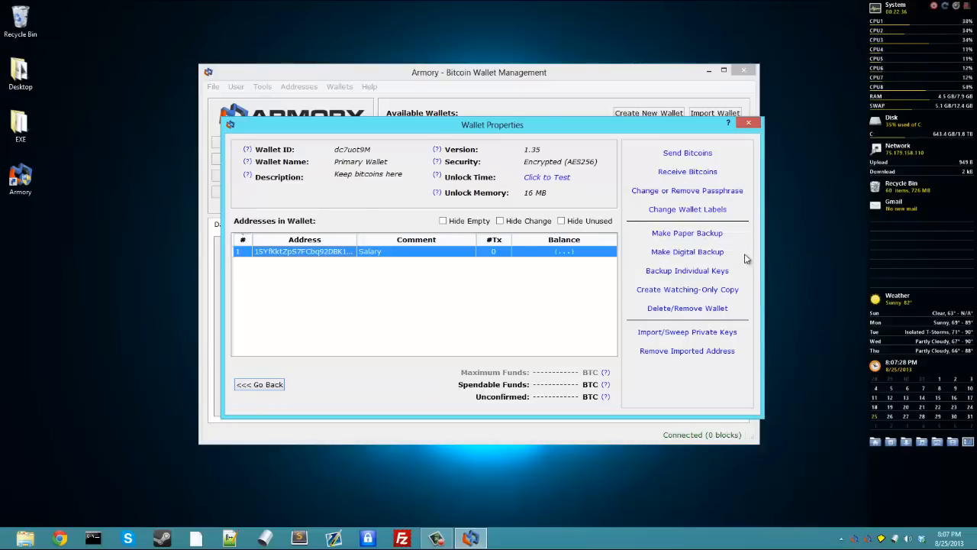
mouse_move(687, 250)
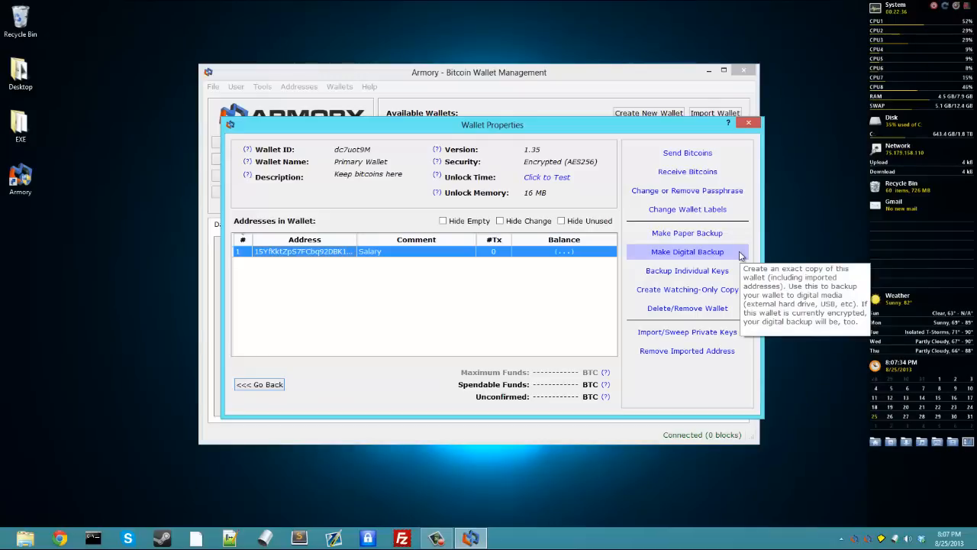
mouse_move(687, 270)
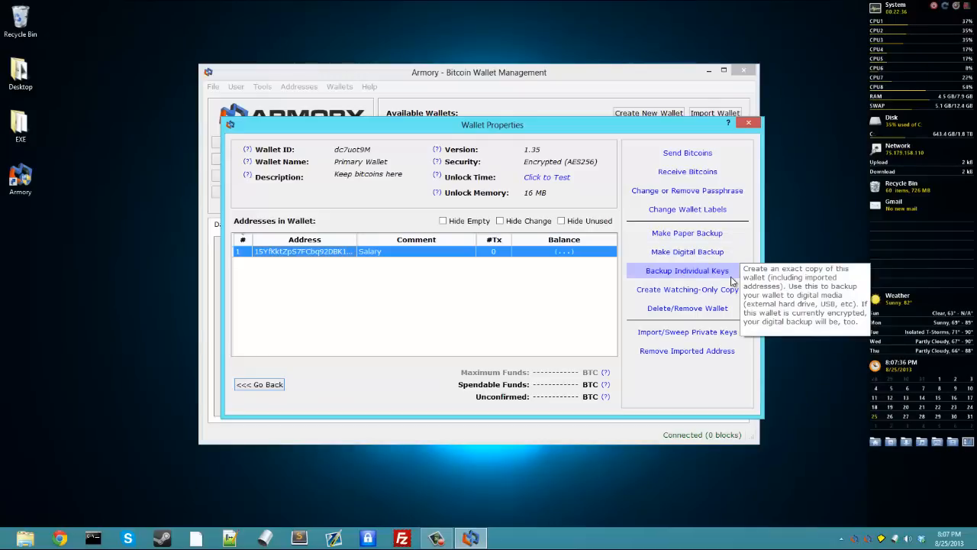
mouse_move(684, 290)
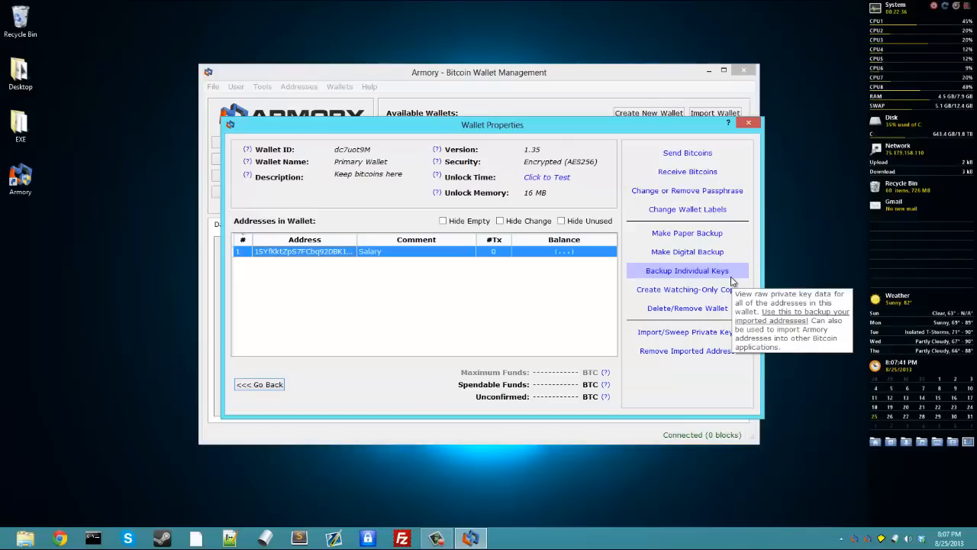
mouse_move(748, 281)
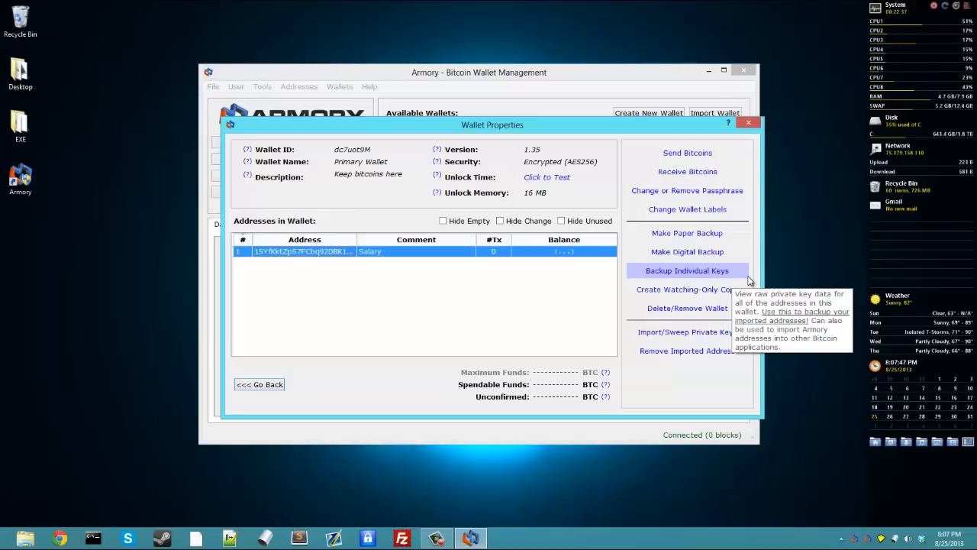
mouse_move(751, 281)
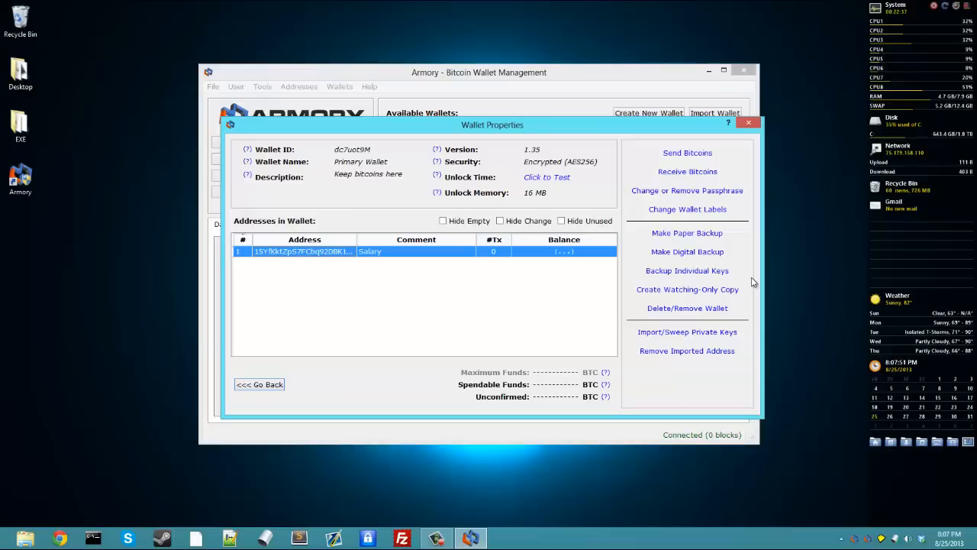
mouse_move(688, 251)
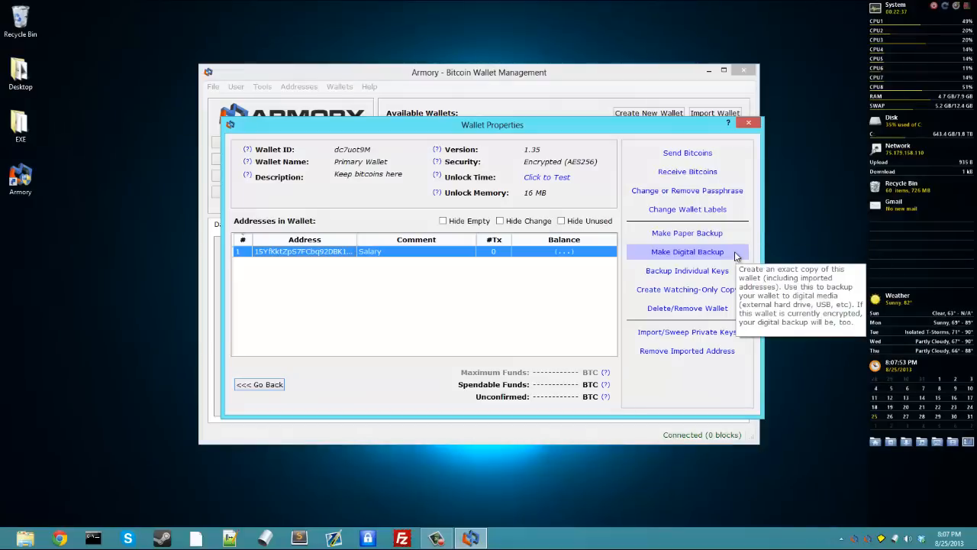
mouse_move(760, 272)
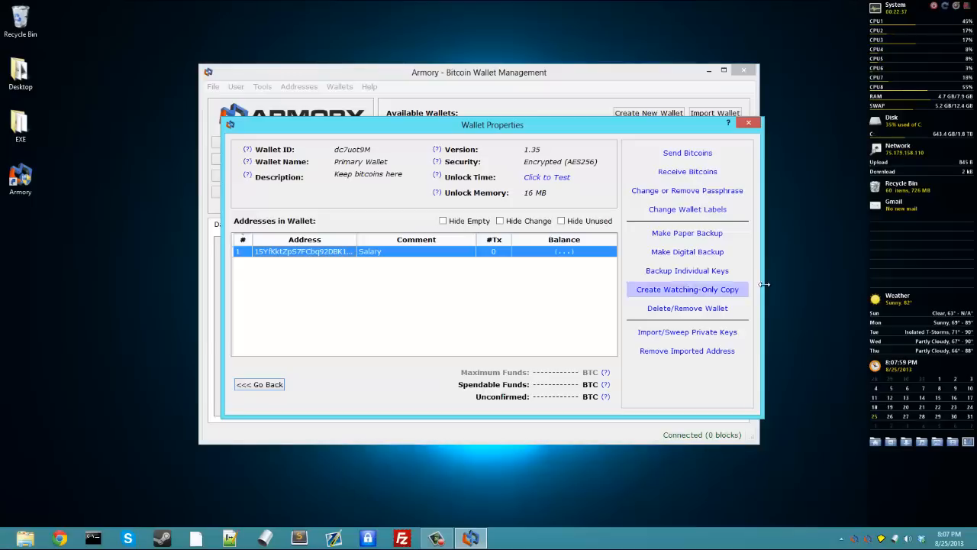
mouse_move(687, 271)
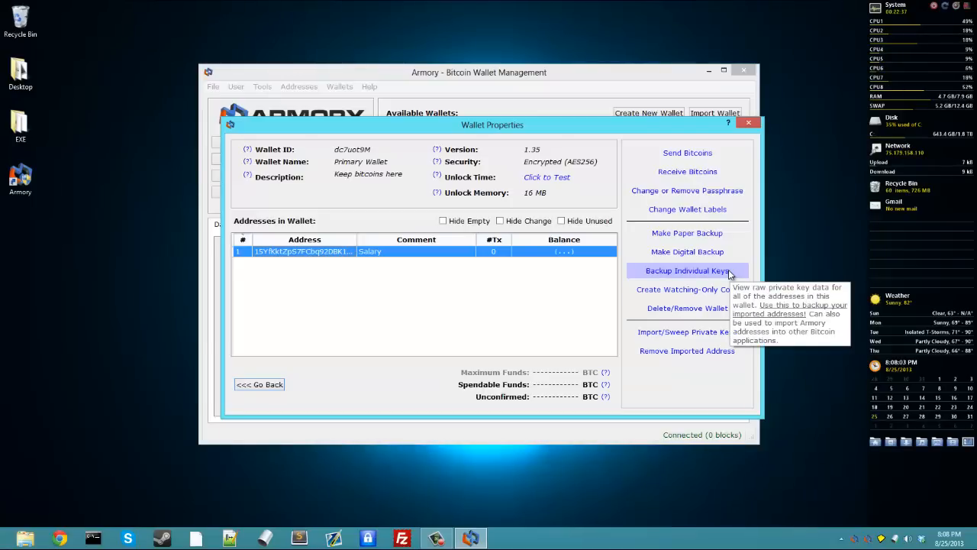
mouse_move(771, 293)
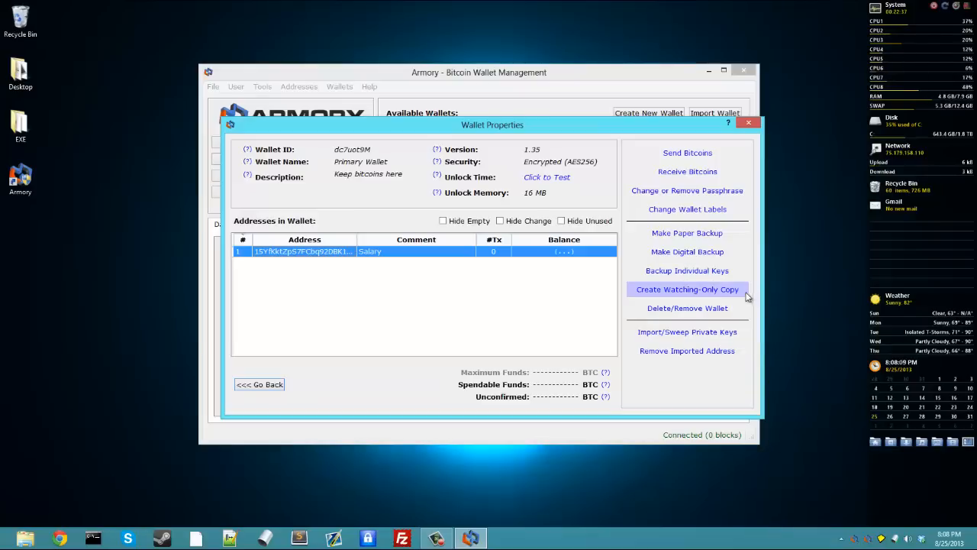
mouse_move(687, 289)
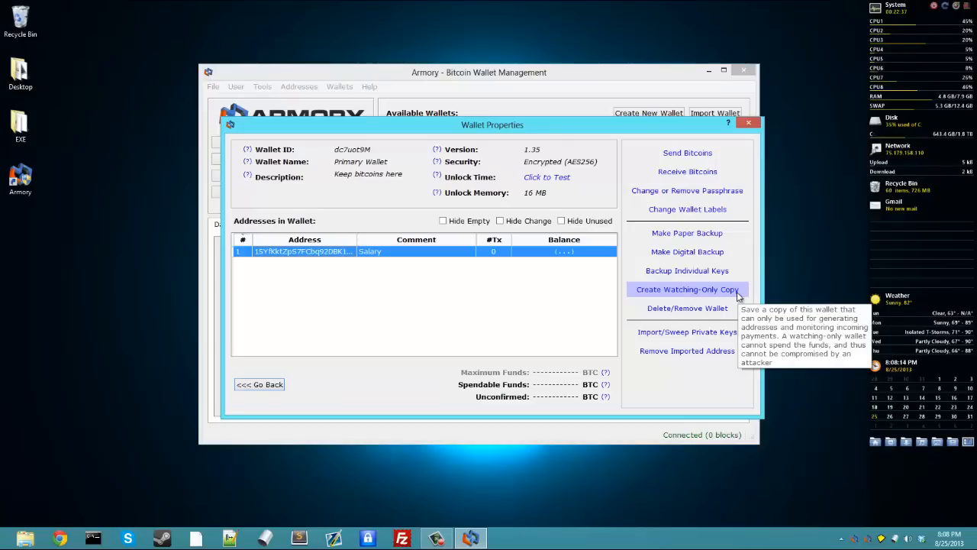
mouse_move(752, 330)
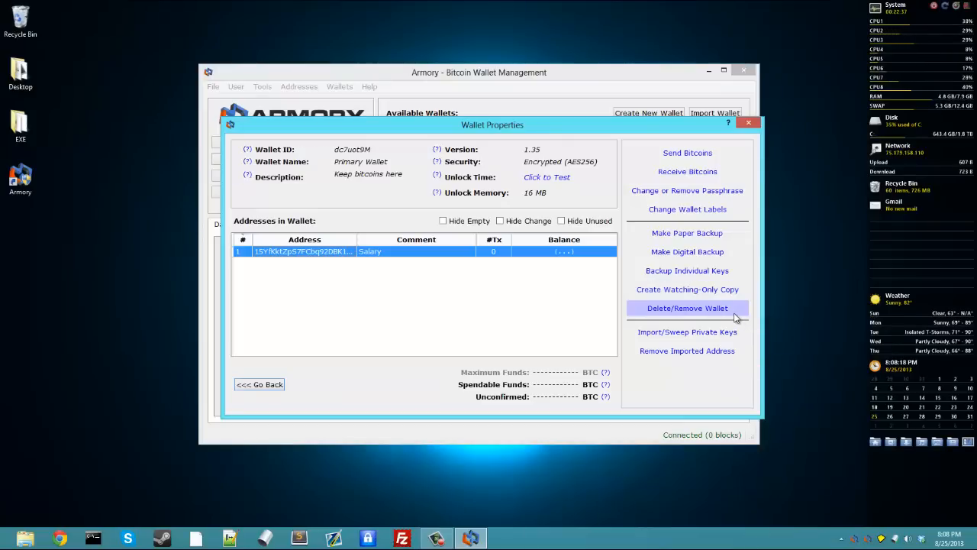
mouse_move(687, 308)
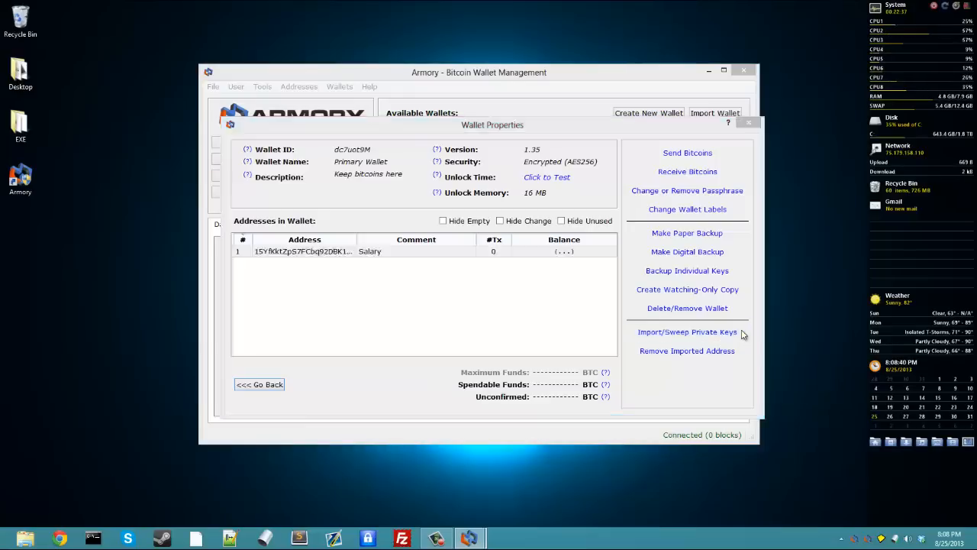
left_click(687, 331)
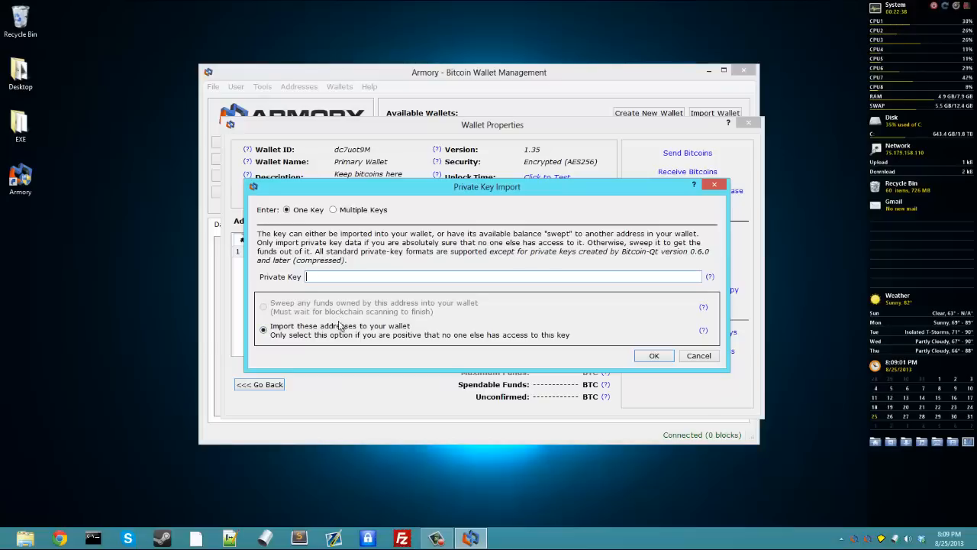
mouse_move(428, 343)
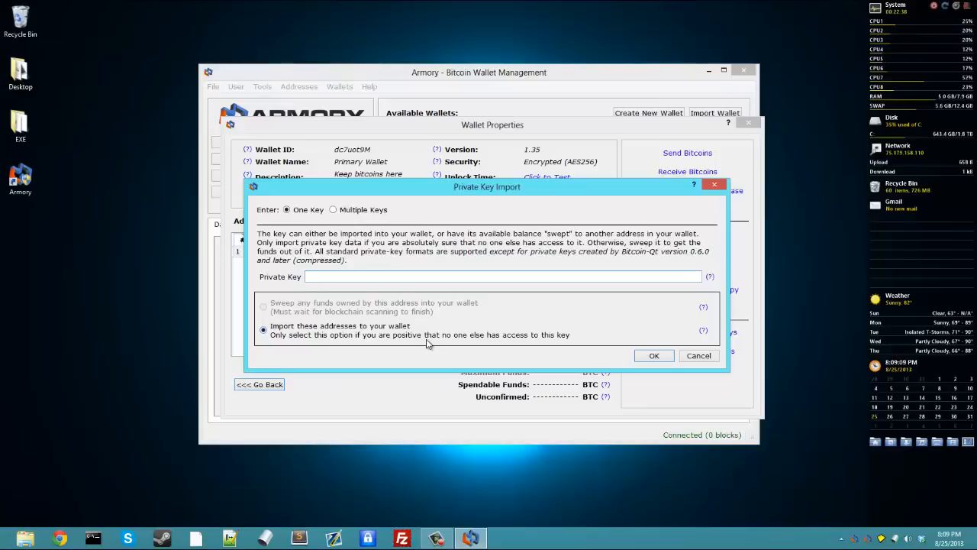
mouse_move(431, 343)
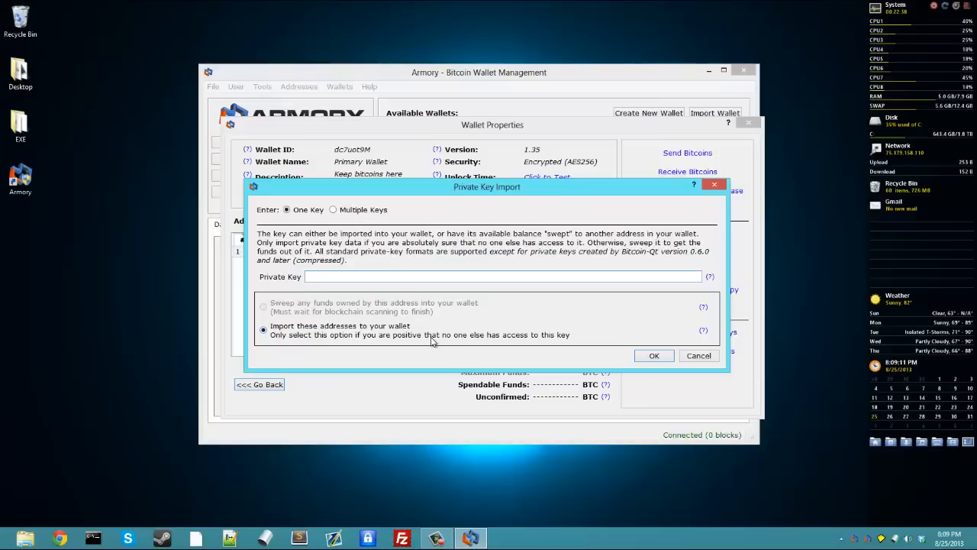
mouse_move(420, 304)
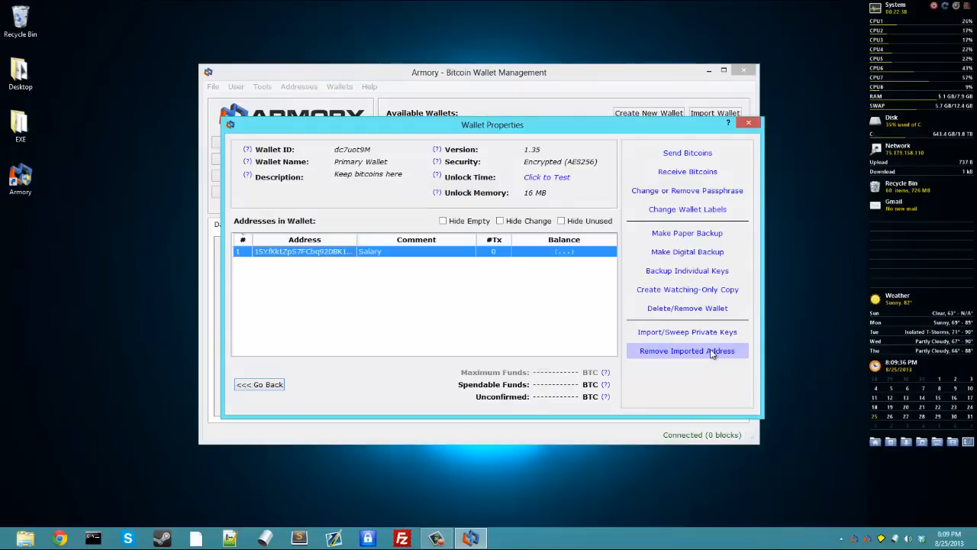
mouse_move(687, 350)
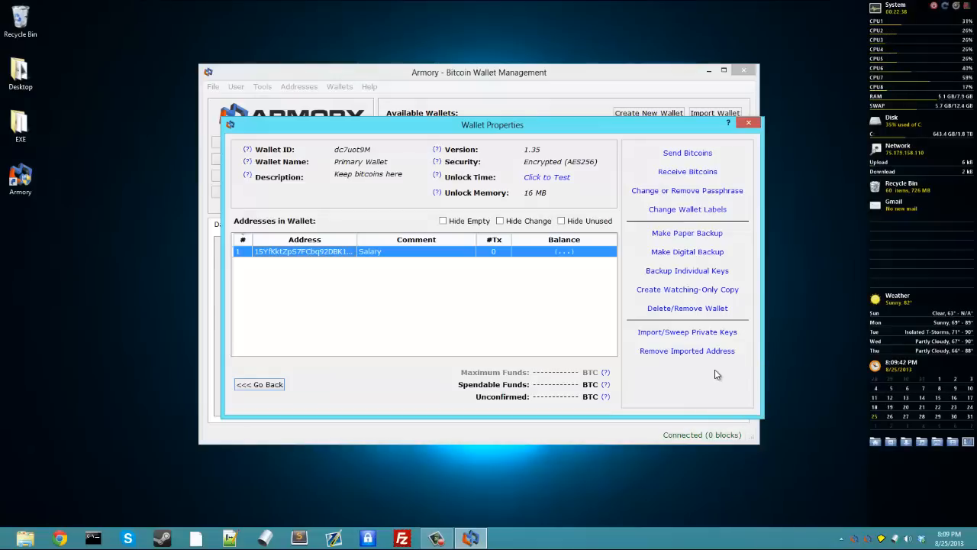
mouse_move(687, 350)
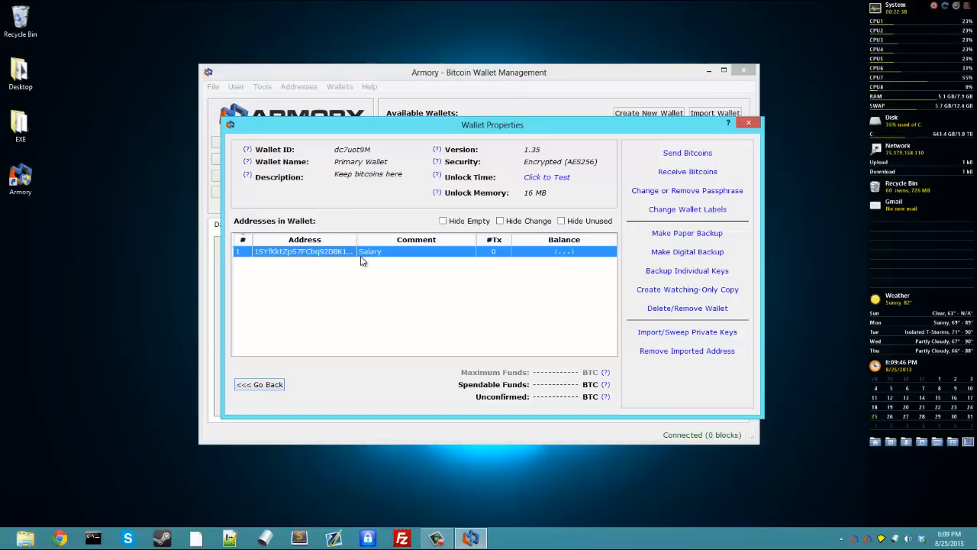
mouse_move(452, 208)
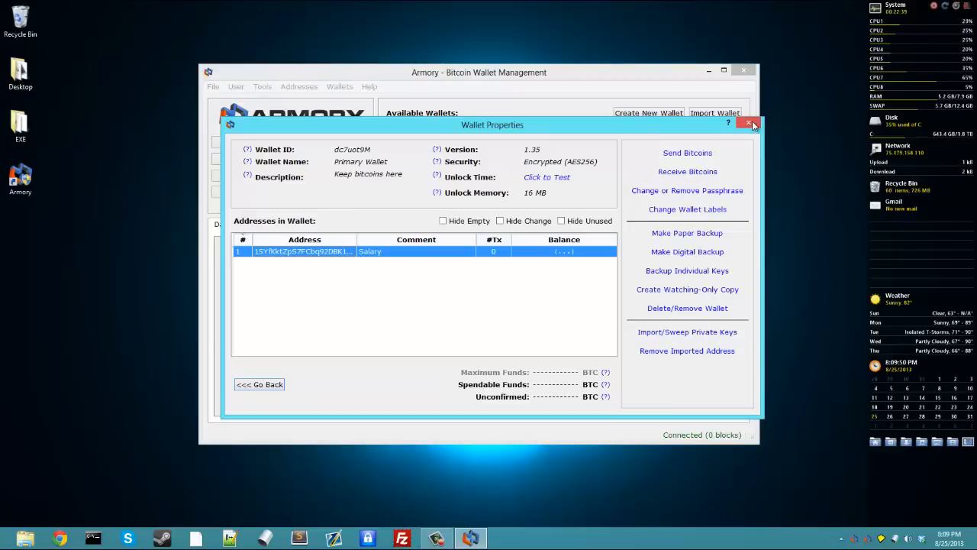
Close the Wallet Properties window to return to the dashboard scan.
left_click(751, 124)
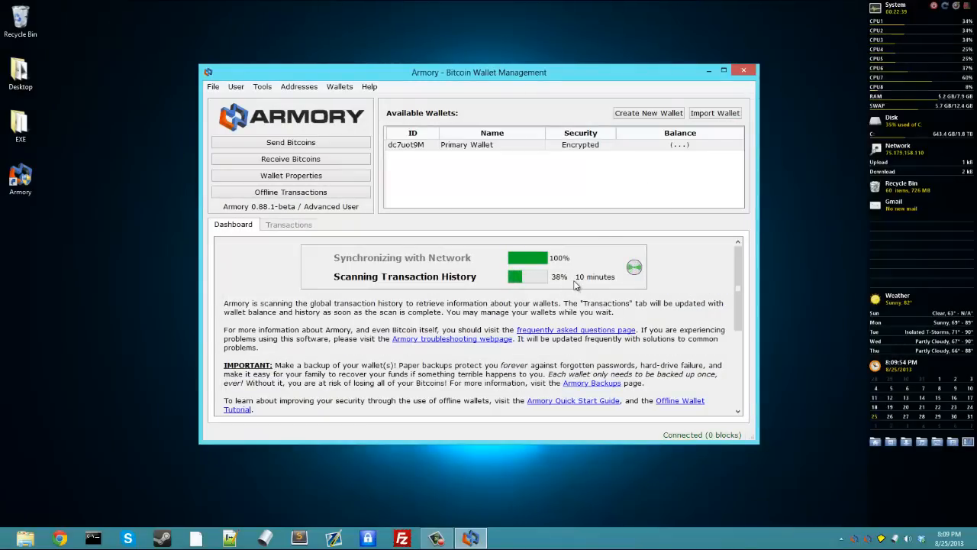
mouse_move(309, 238)
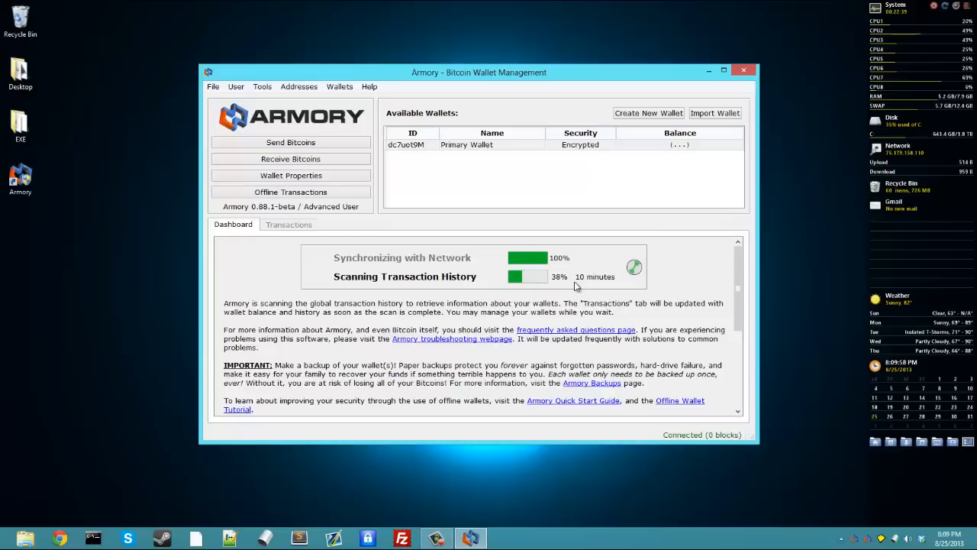
mouse_move(574, 285)
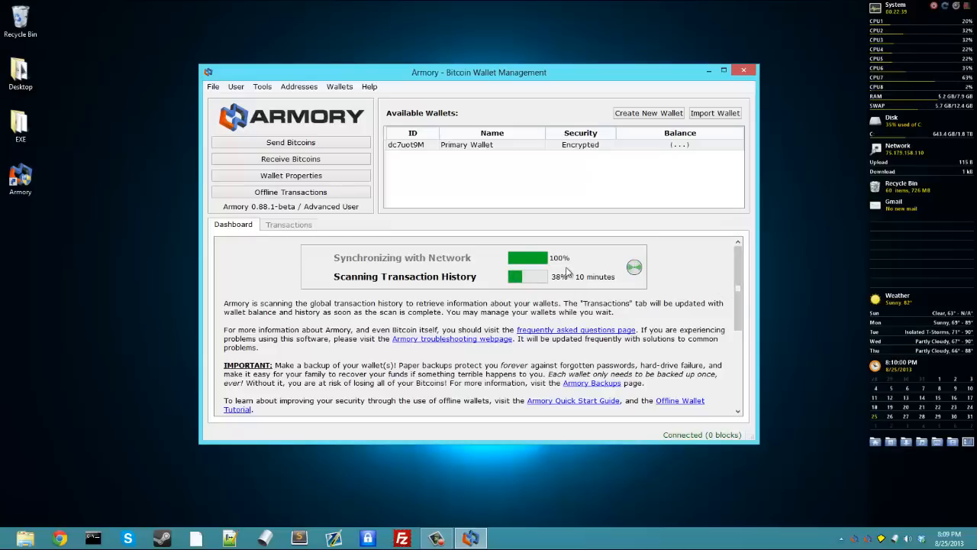